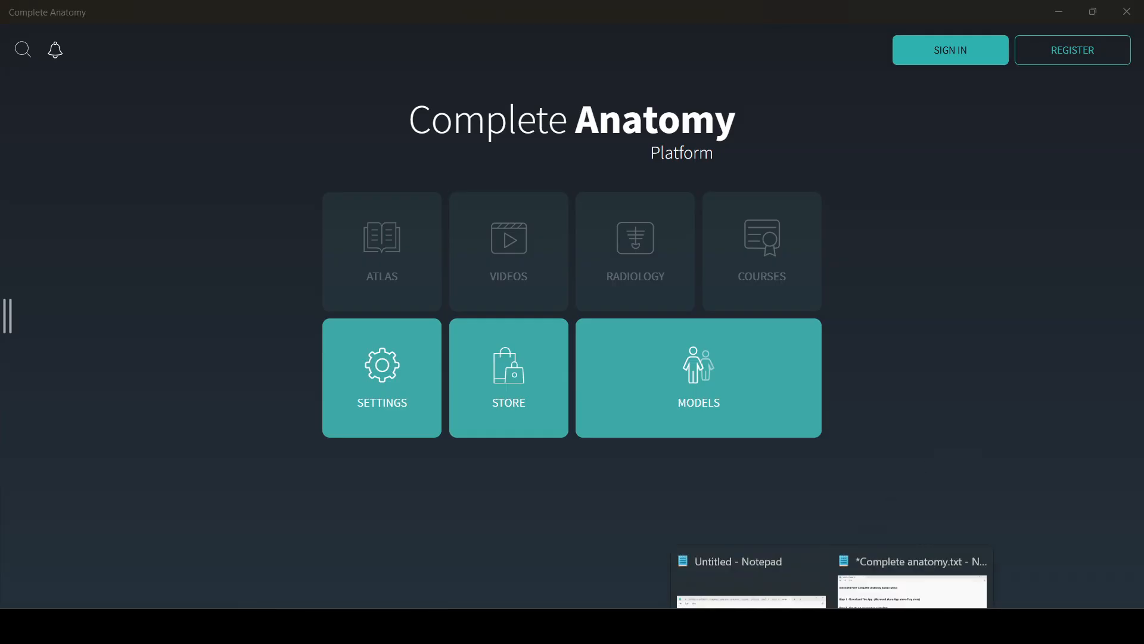
Review the setup notes with the 12-digit code and start registering a new Elsevier account
left_click(912, 591)
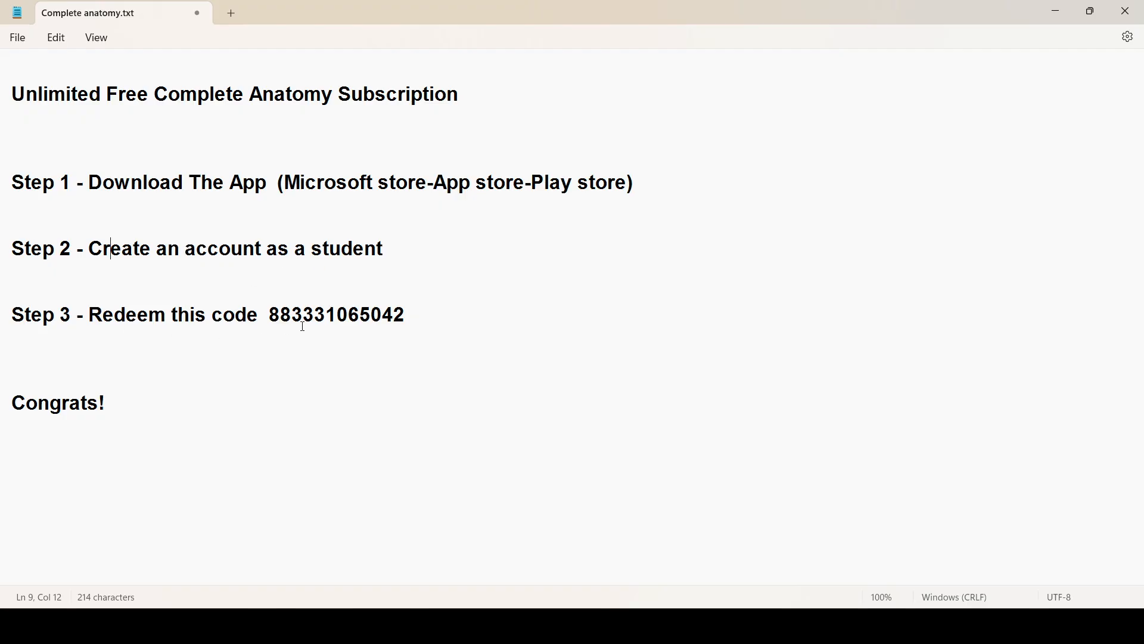
double_click(125, 315)
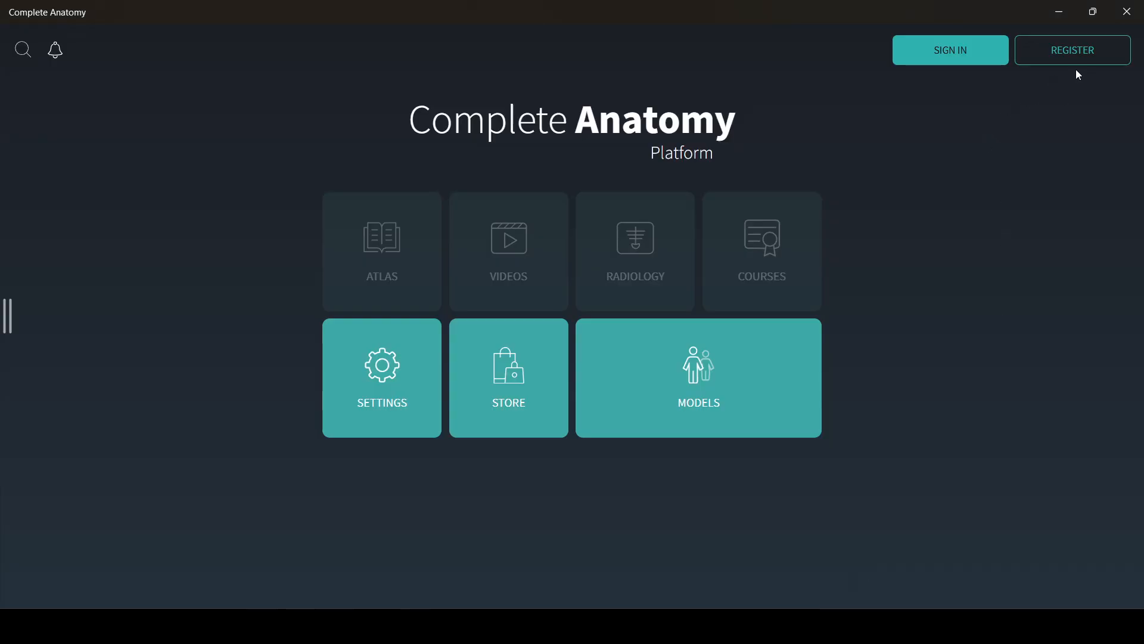
left_click(1071, 50)
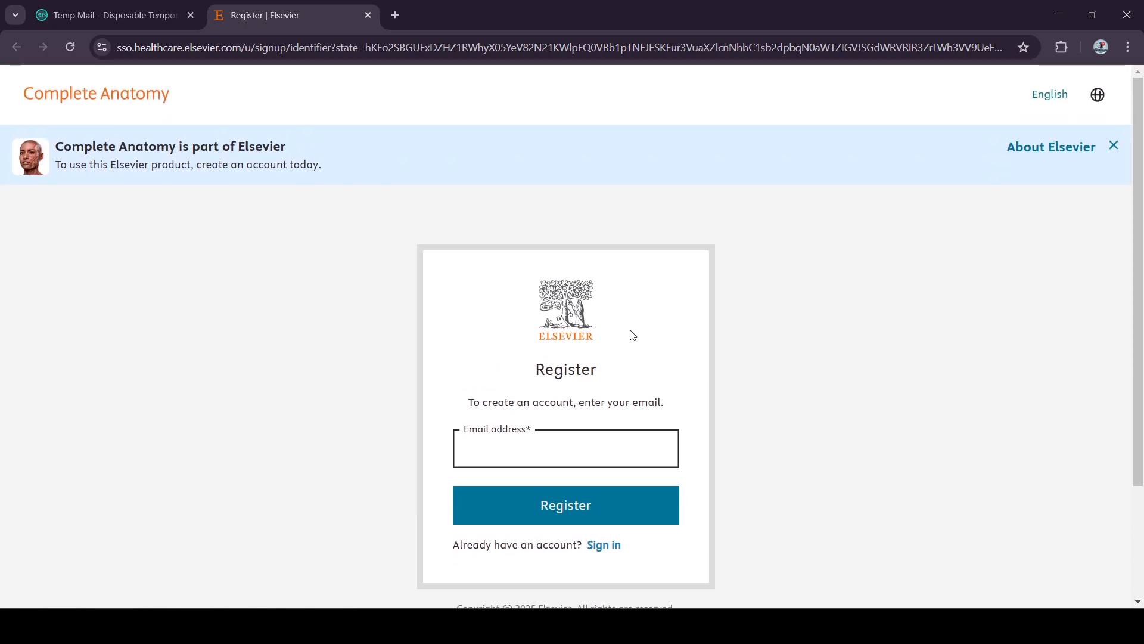
Paste the disposable Temp Mail address into the registration Email field and submit it
left_click(110, 15)
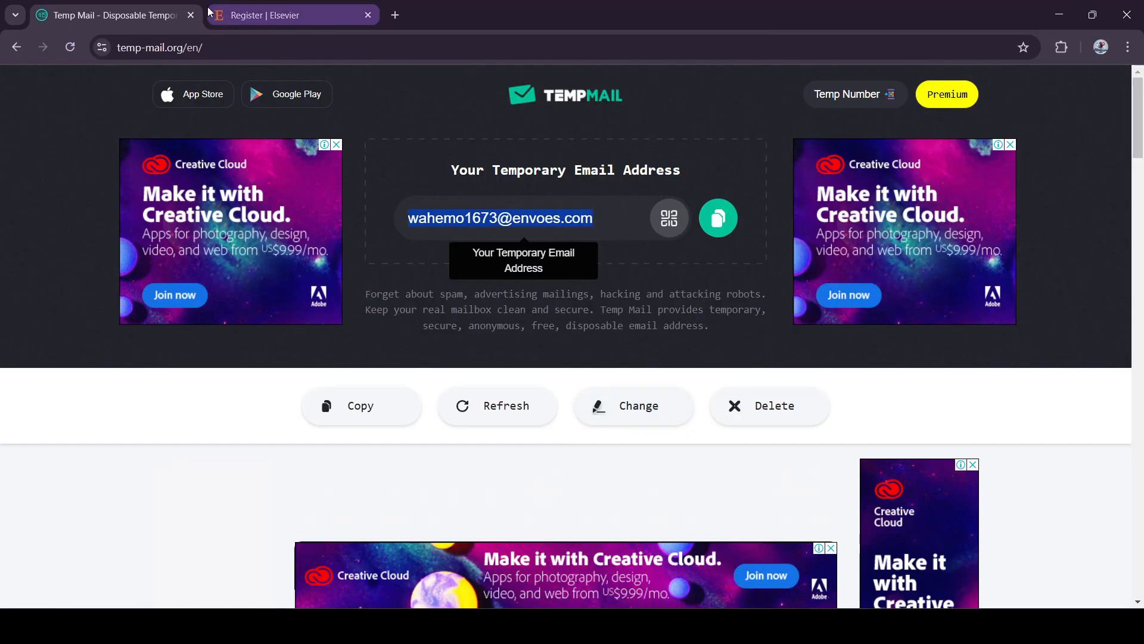
right_click(565, 447)
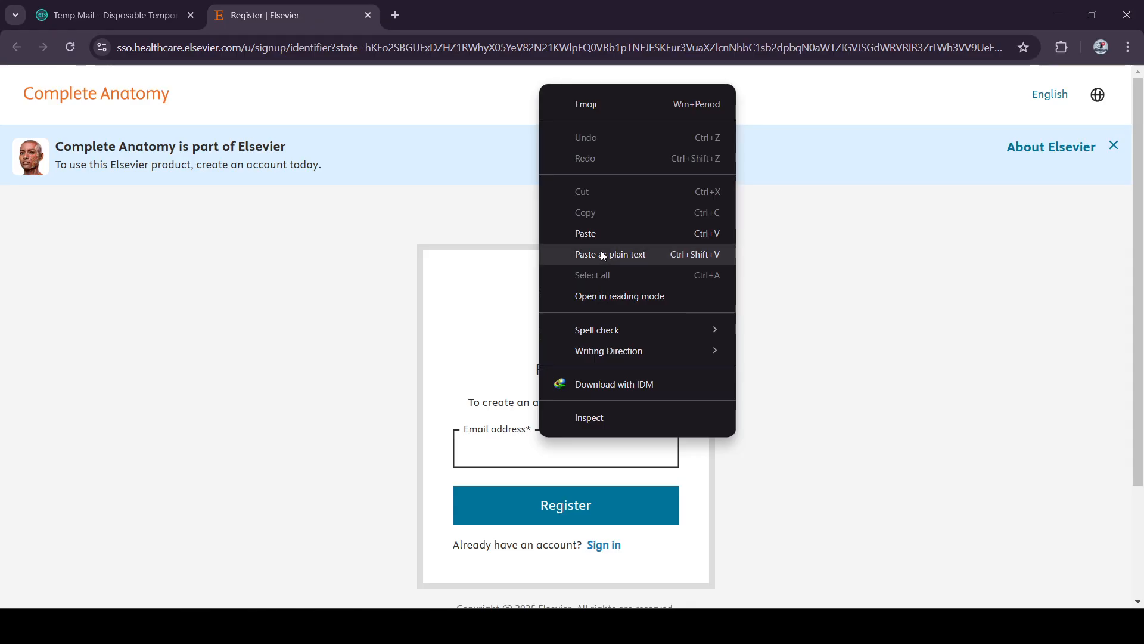
left_click(585, 232)
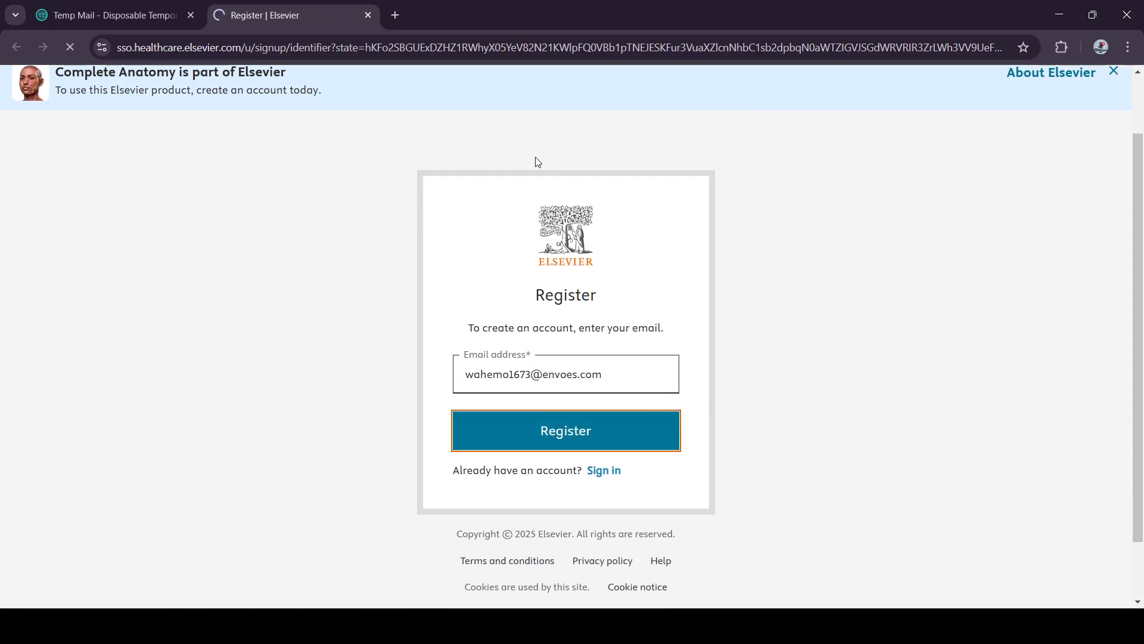
Set a password meeting every requirement and continue to the account details step
left_click(565, 430)
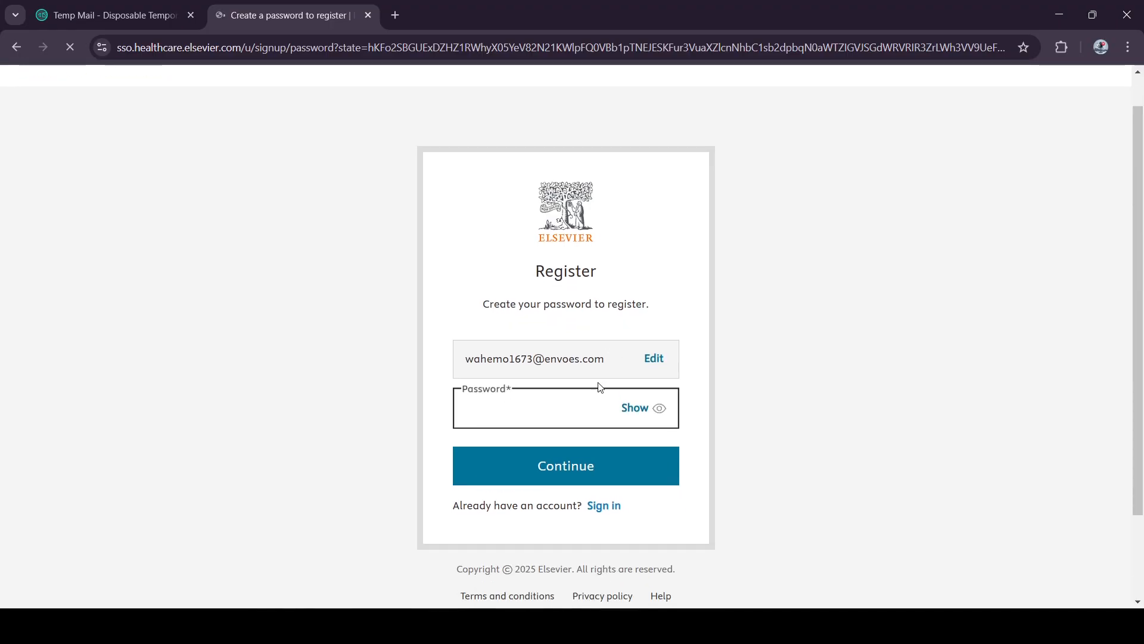
scroll("down", 3)
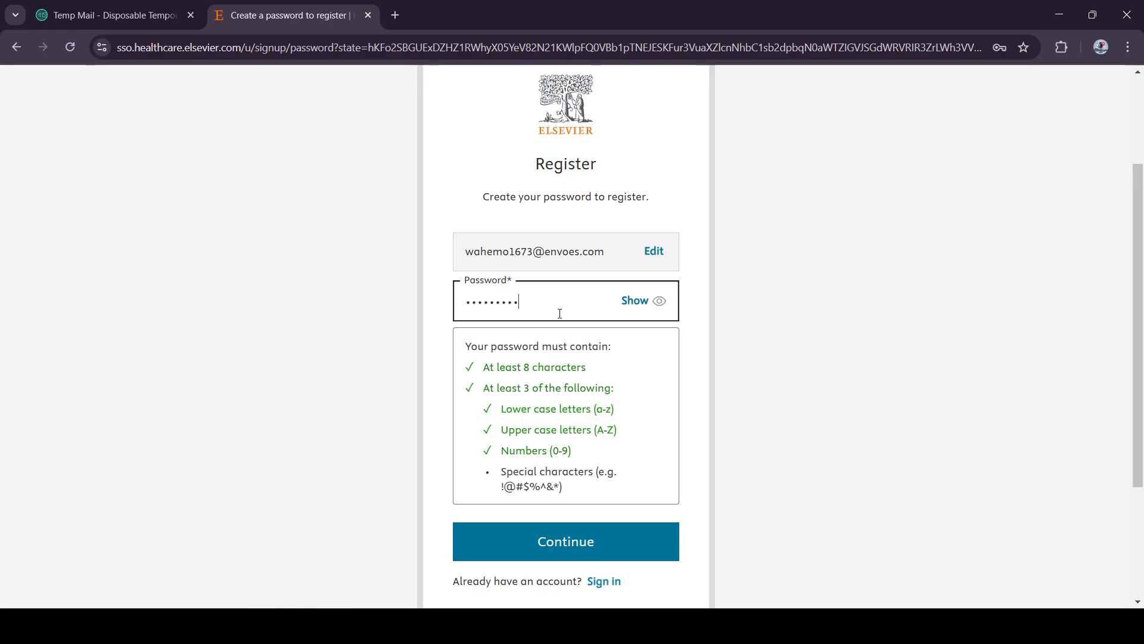
type("!")
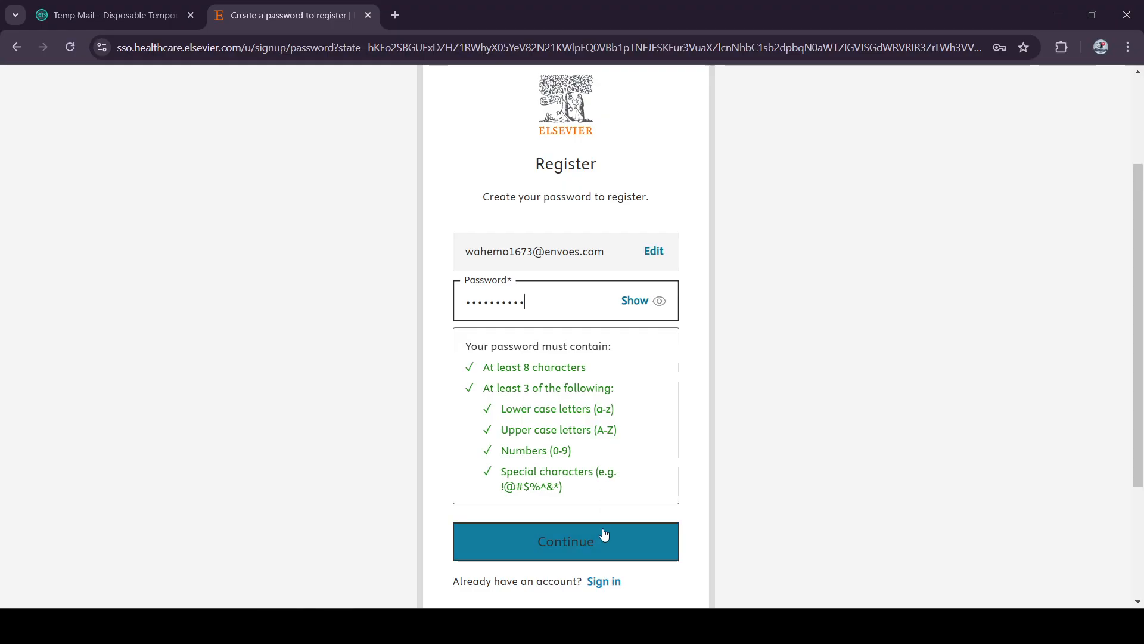
left_click(565, 541)
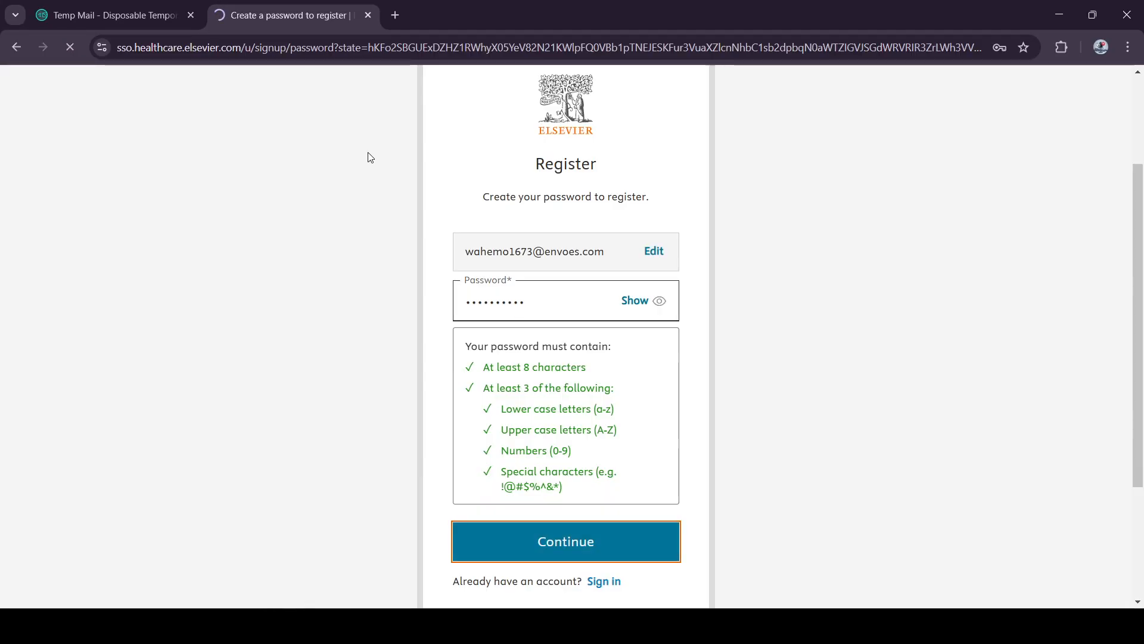
left_click(565, 541)
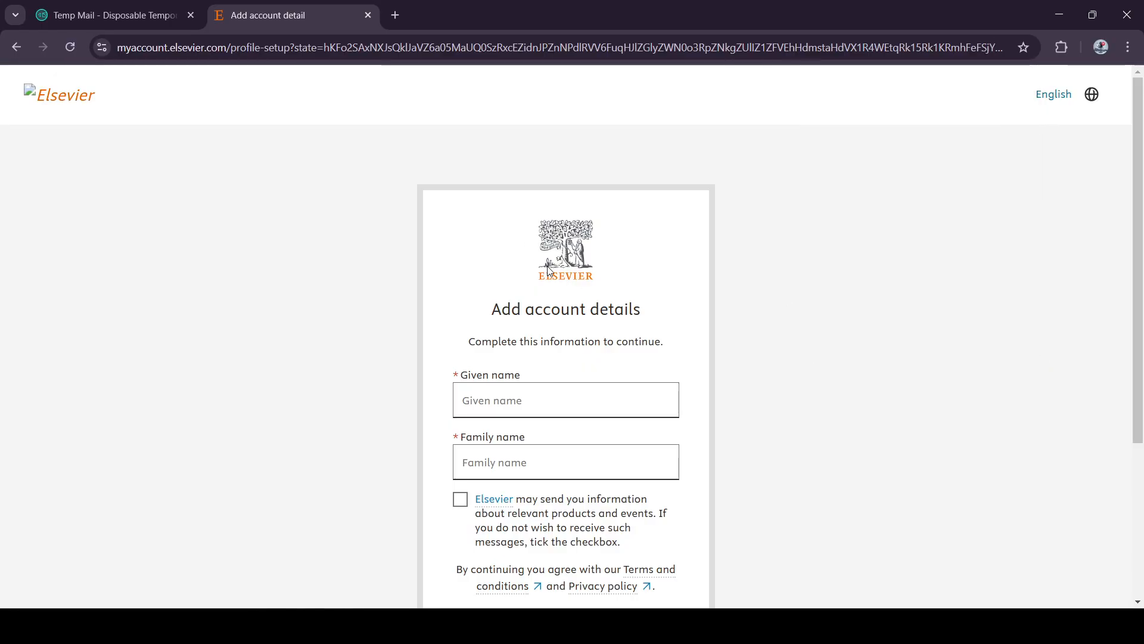
Enter 'The Med' as the given name and 'Minutr' as the family name and submit them
left_click(565, 401)
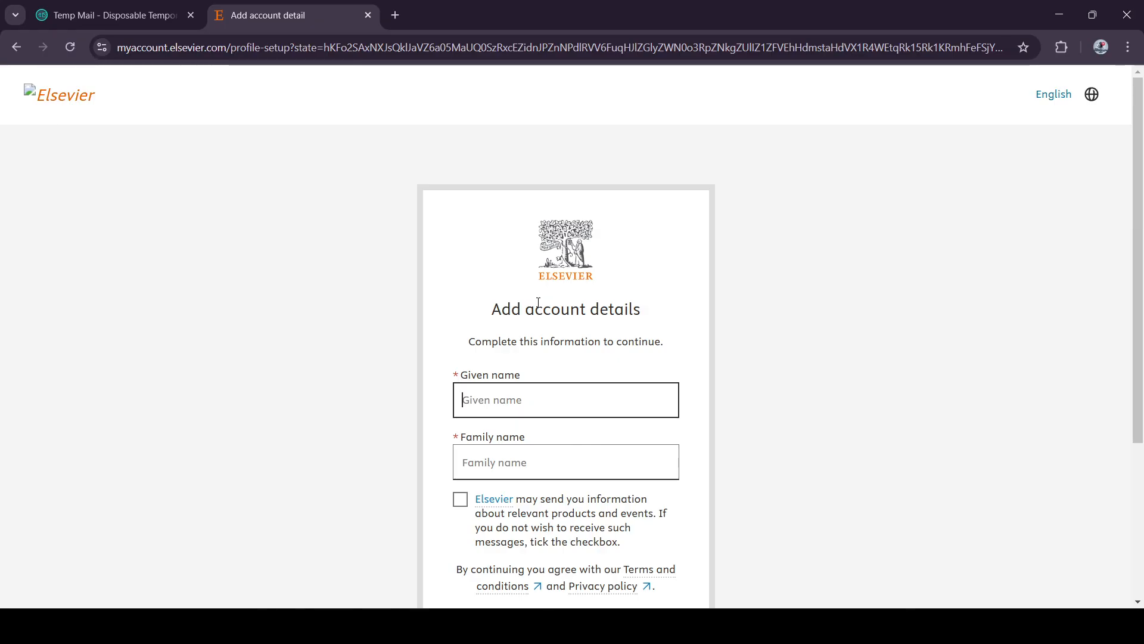
type("The")
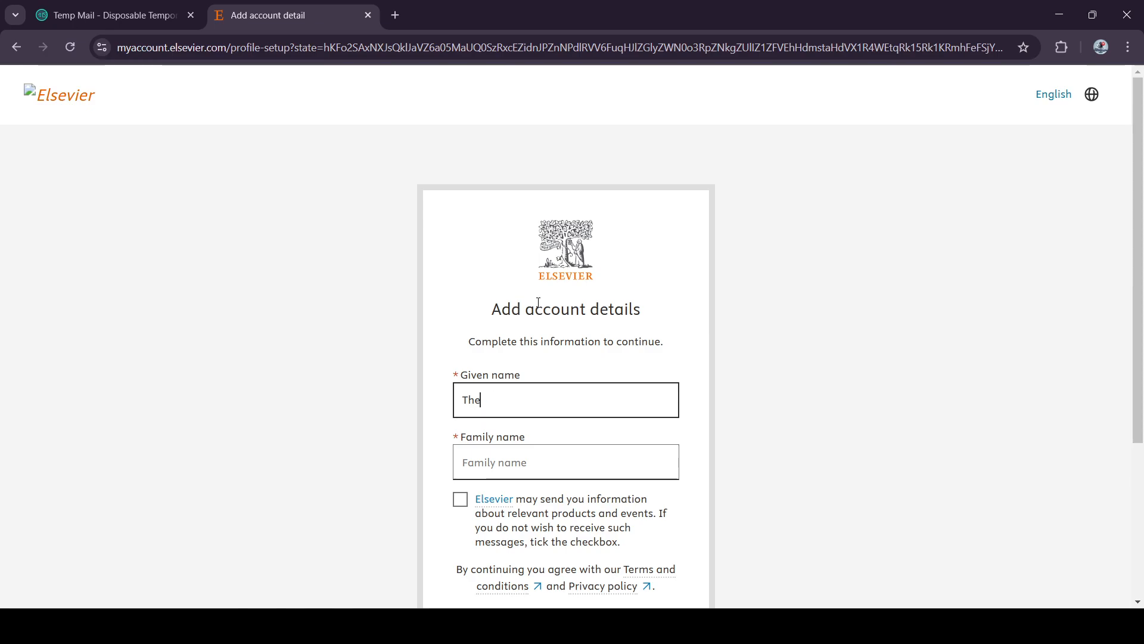
type("Med")
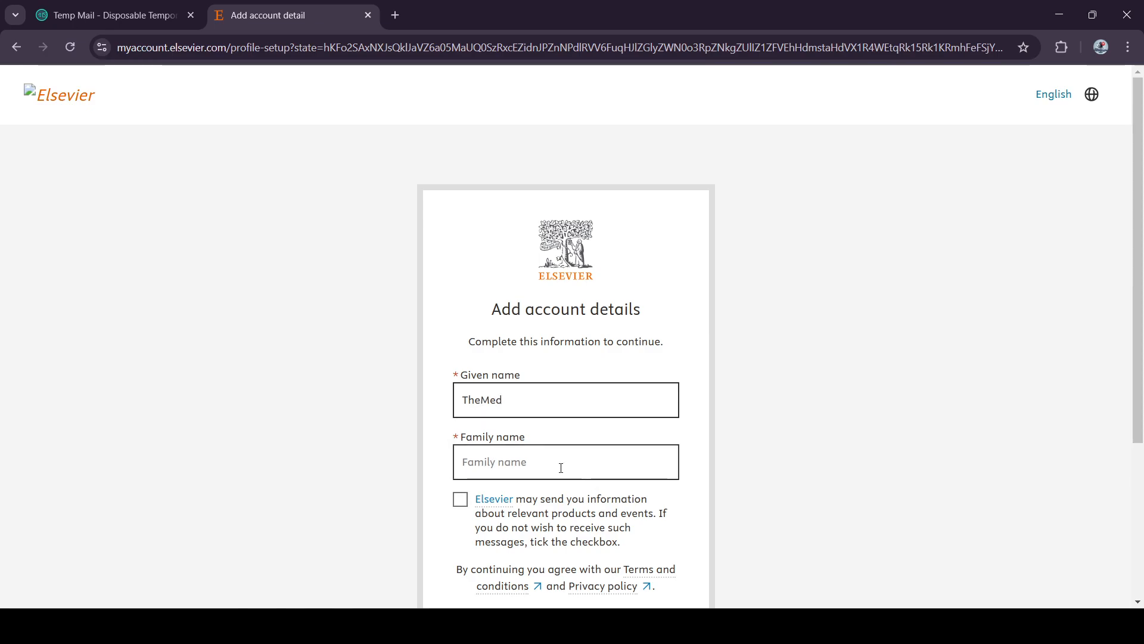
type("Minutr")
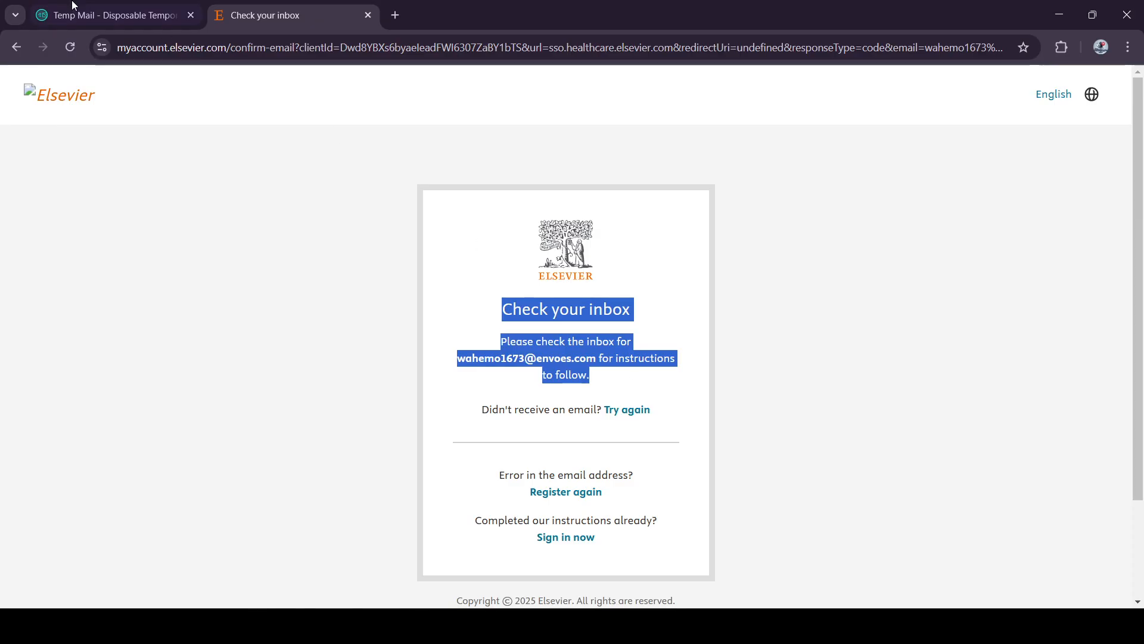
Activate the new account from the Elsevier Identity email in the Temp Mail inbox
left_click(109, 15)
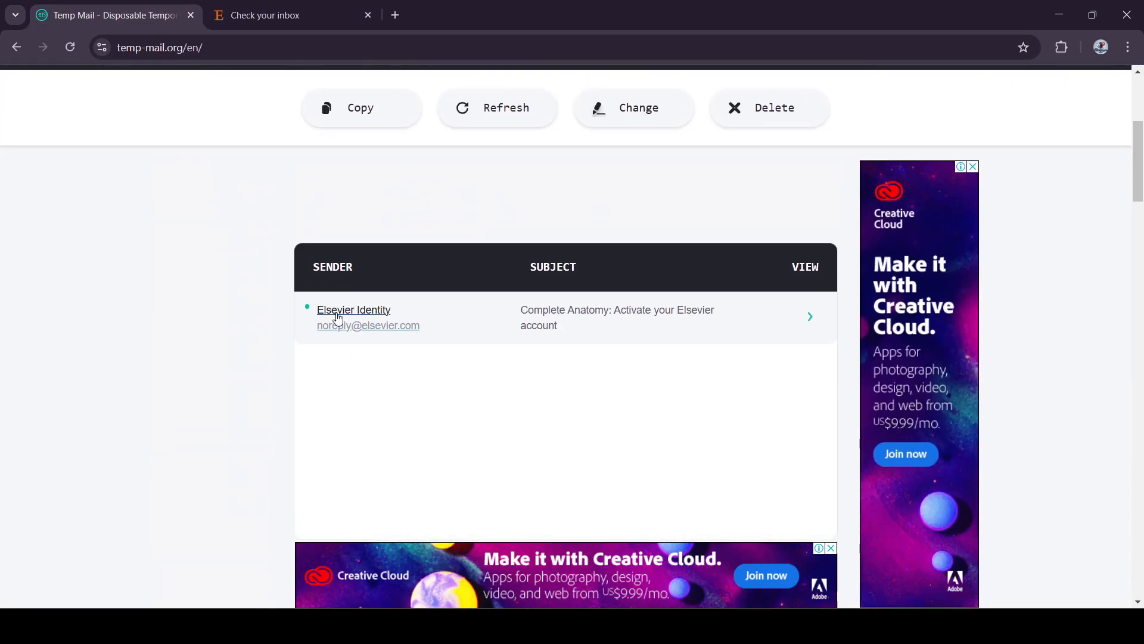
left_click(616, 317)
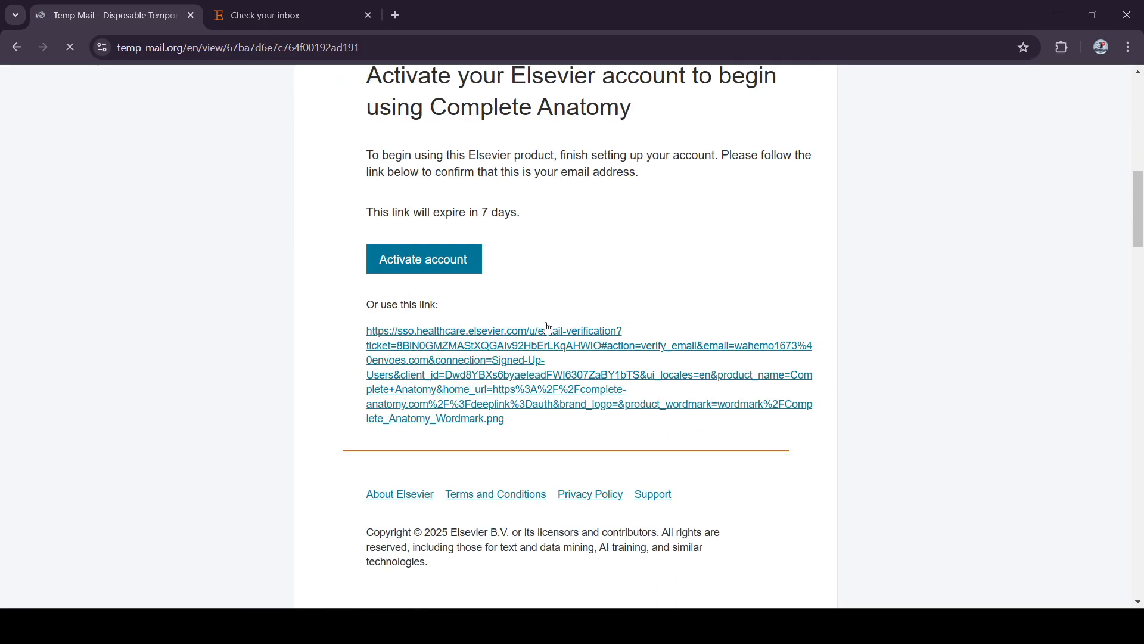
left_click(423, 259)
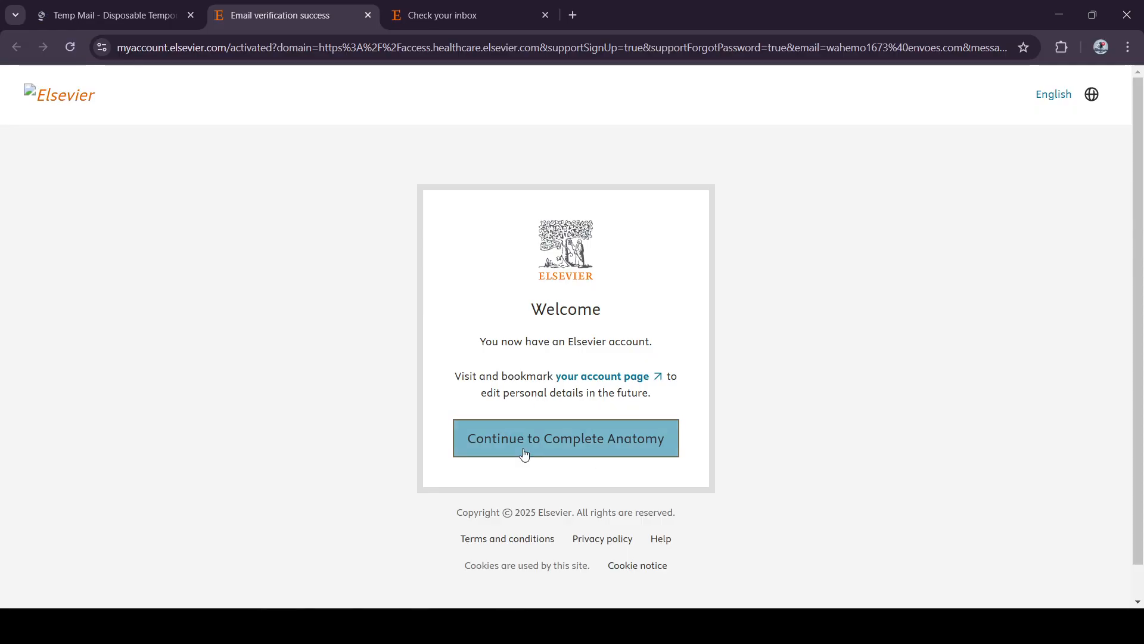
Continue from the welcome page and let the browser launch the Complete Anatomy app
double_click(564, 309)
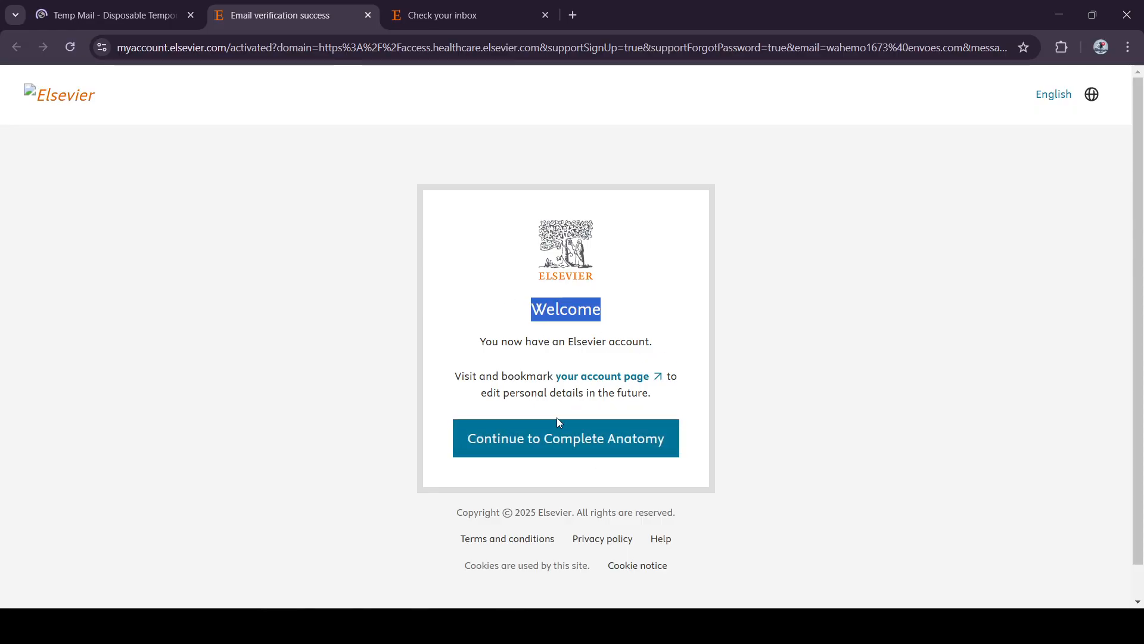
mouse_move(512, 391)
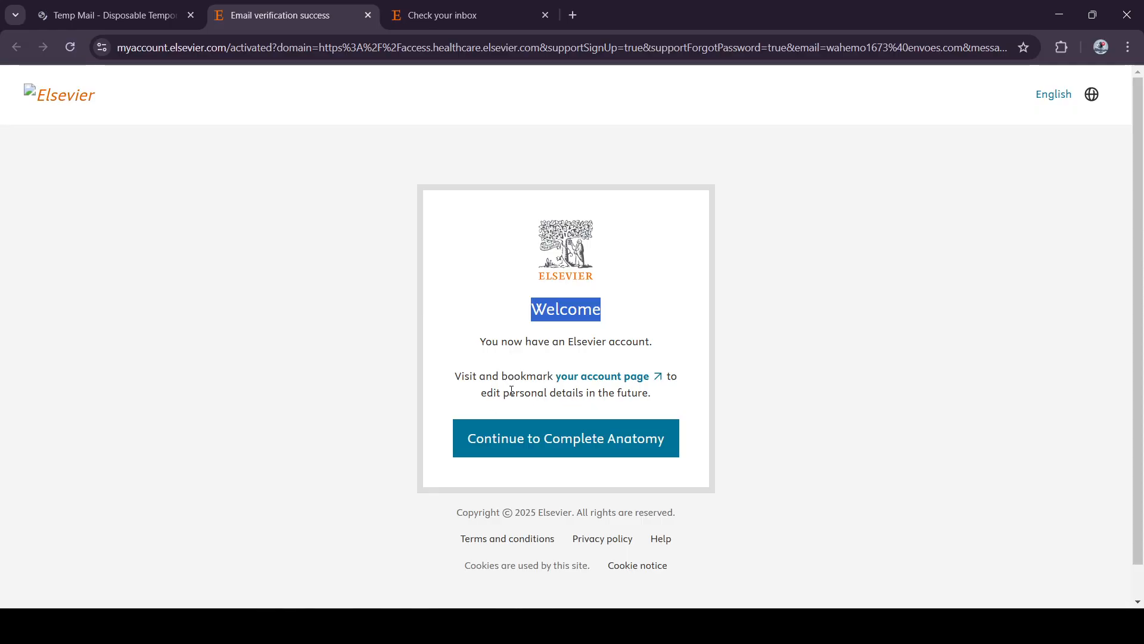
left_click(565, 437)
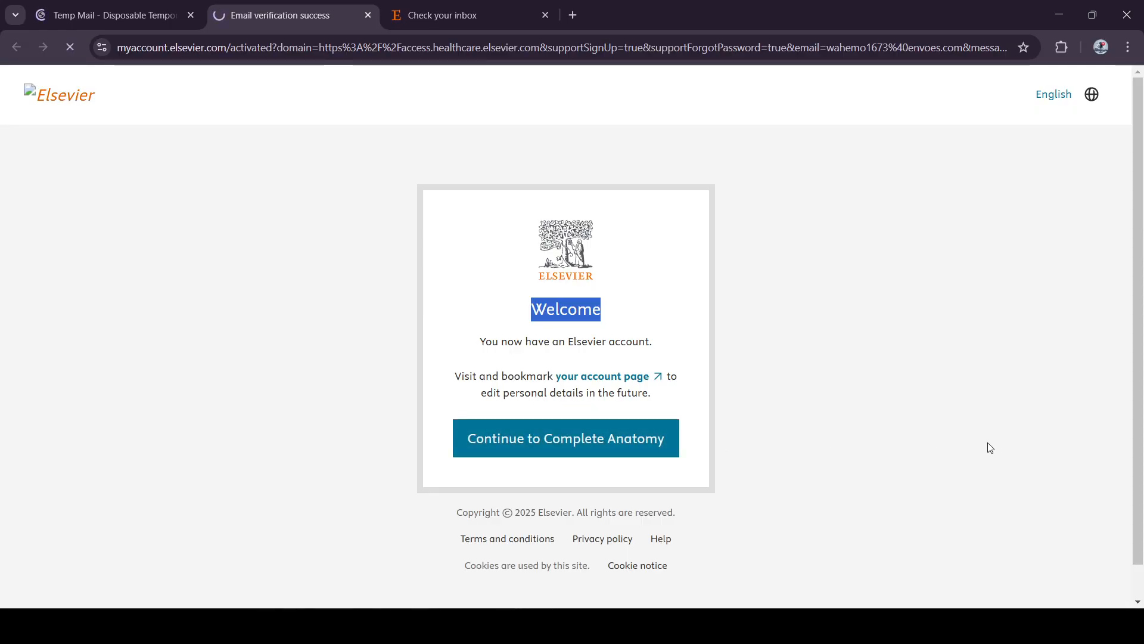
left_click(565, 438)
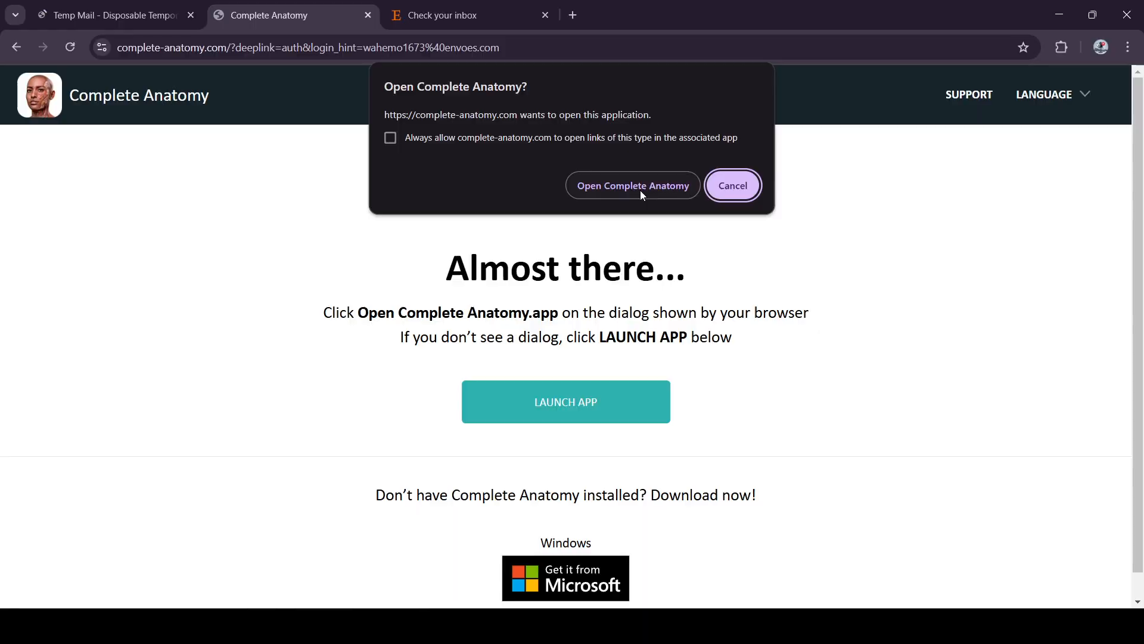
left_click(632, 185)
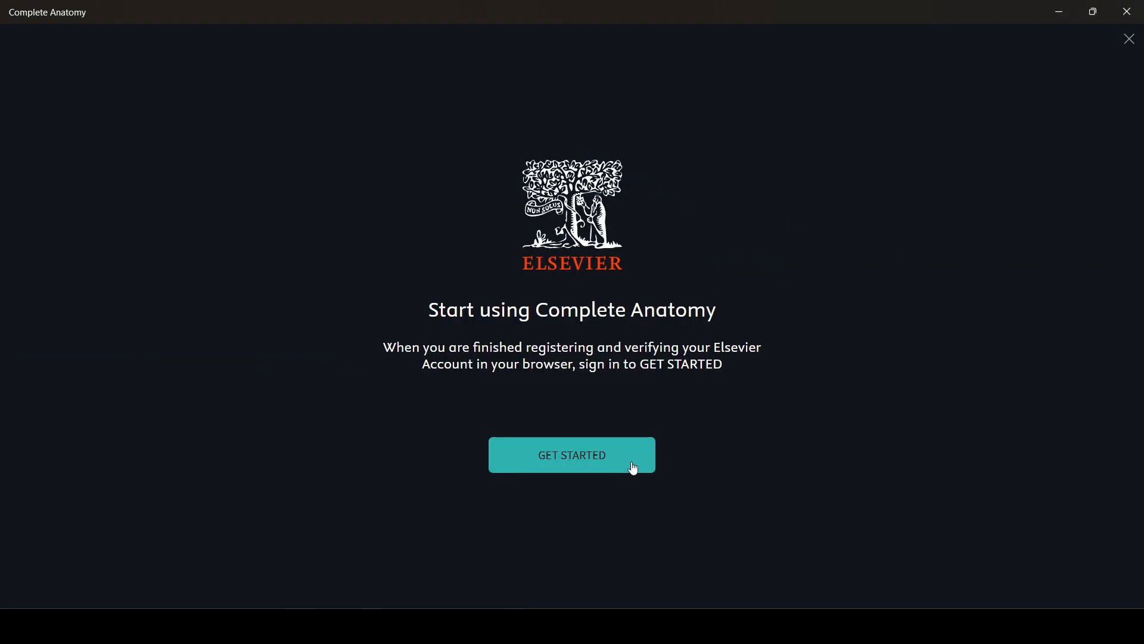
left_click(571, 454)
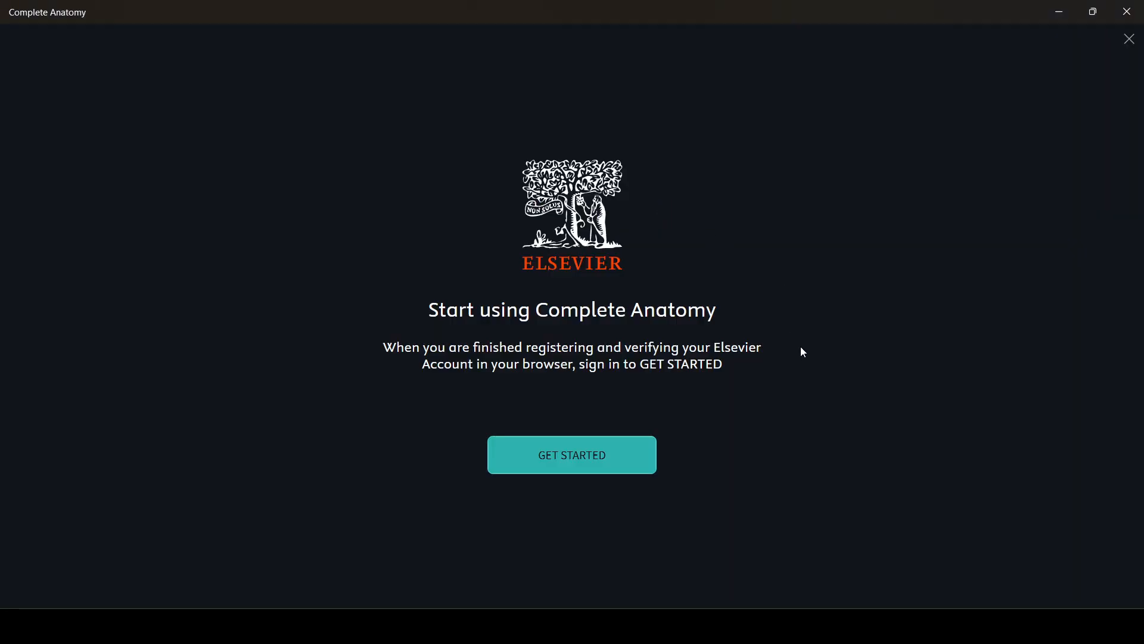
left_click(571, 454)
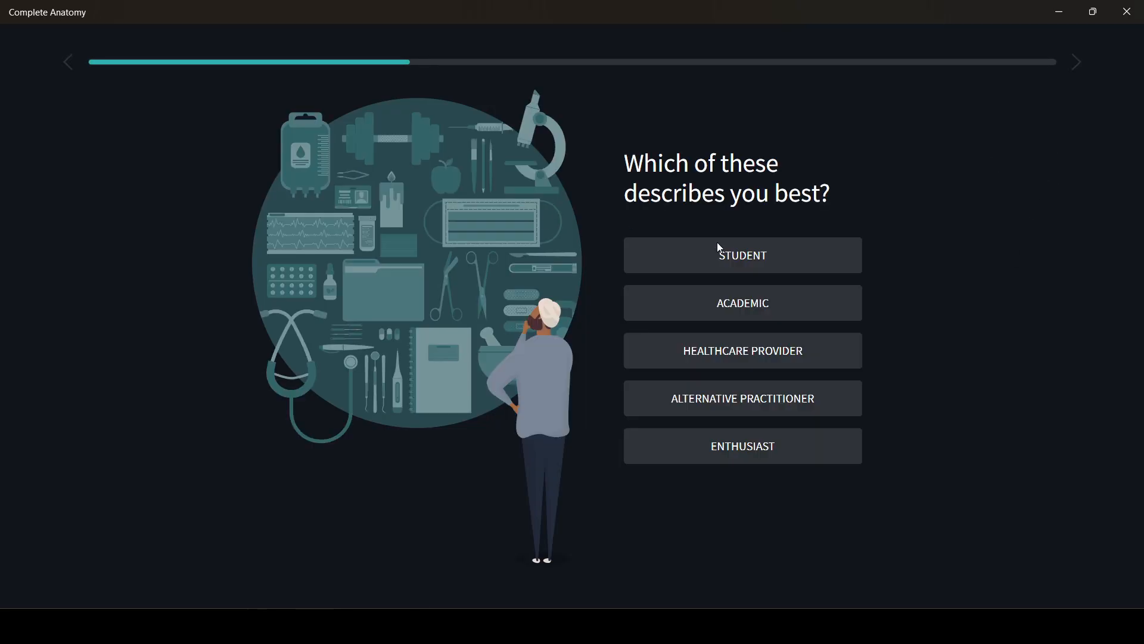
mouse_move(819, 215)
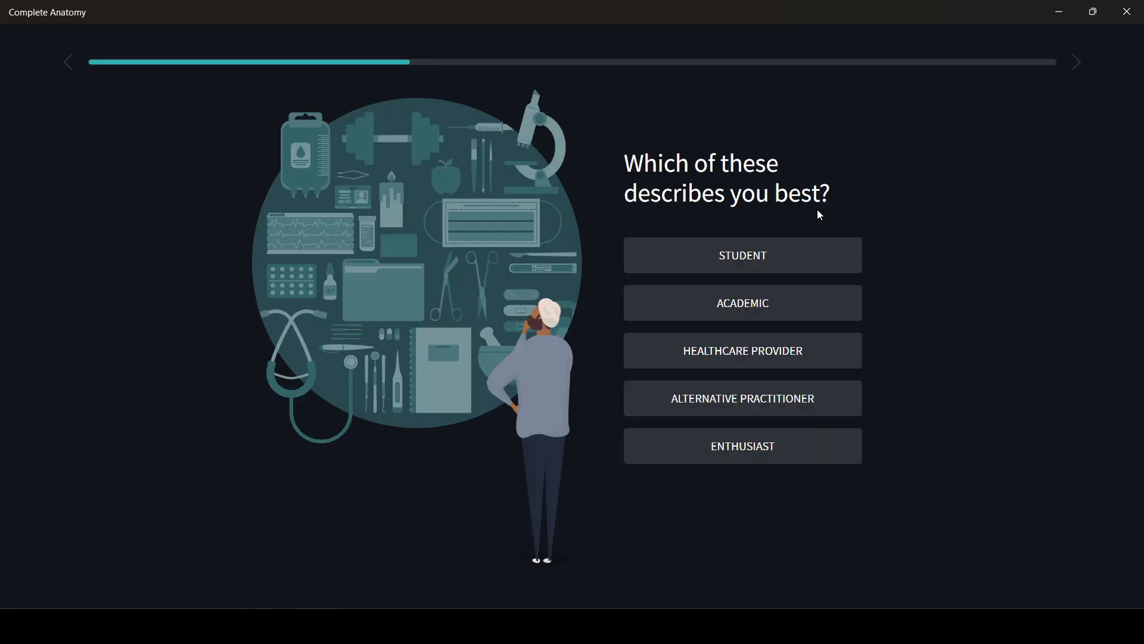
mouse_move(700, 295)
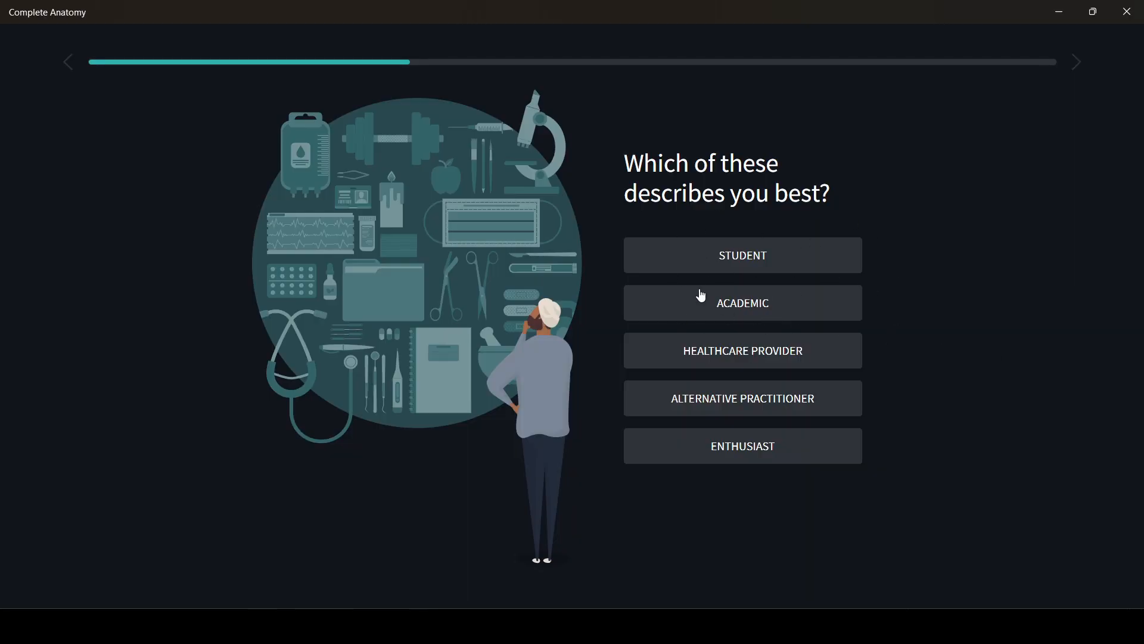
mouse_move(759, 260)
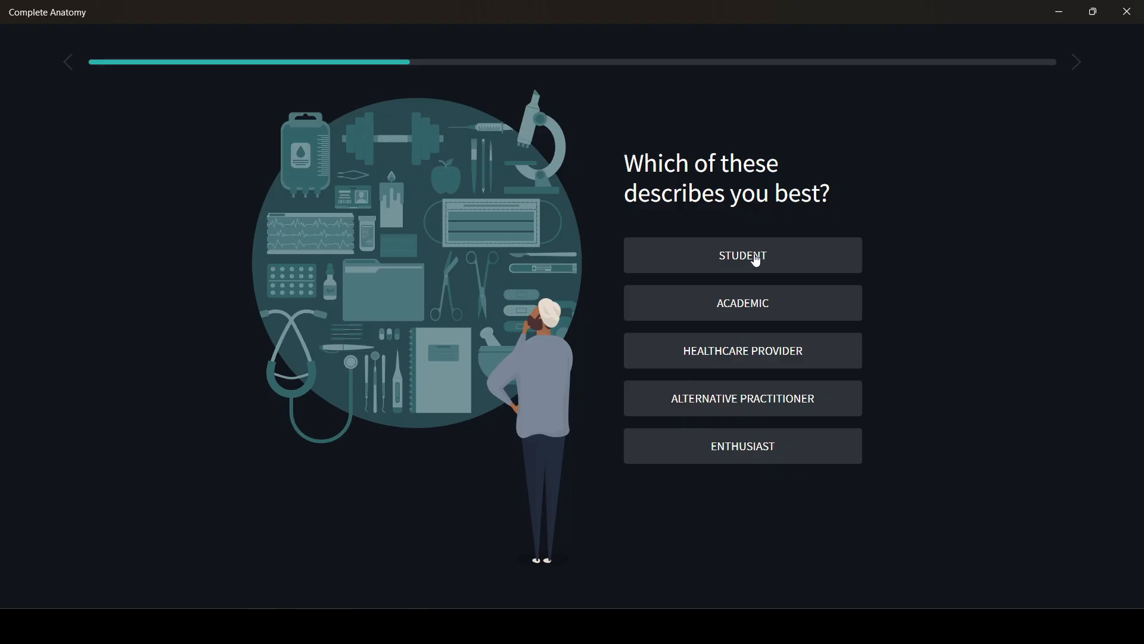
Answer onboarding as a medicine student with a graduation year and reach the platform home
left_click(743, 255)
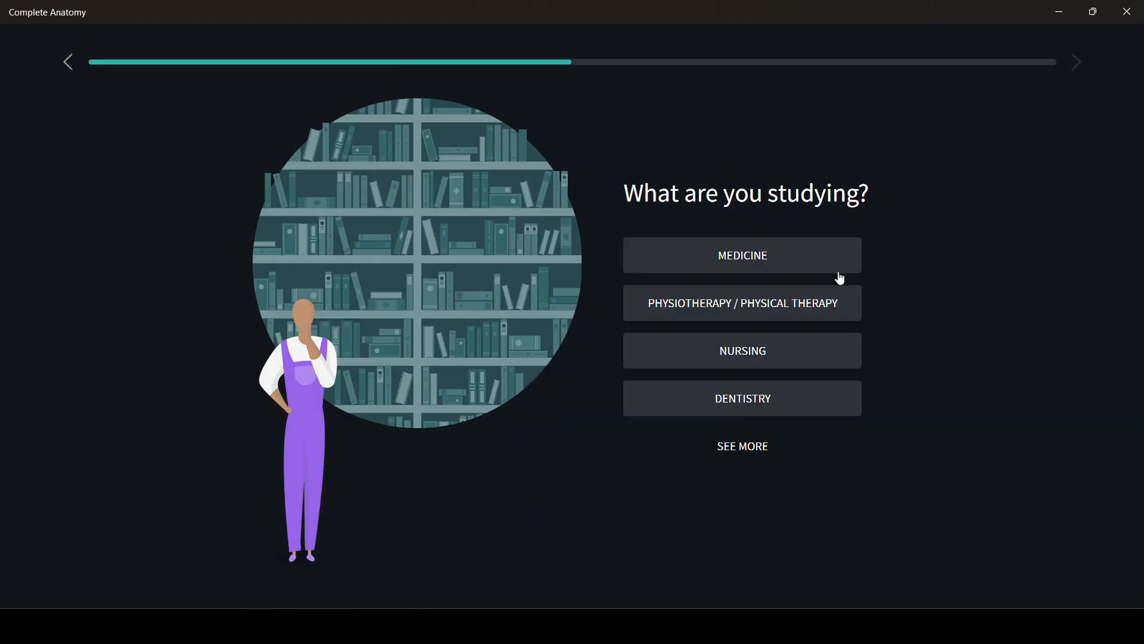
left_click(742, 255)
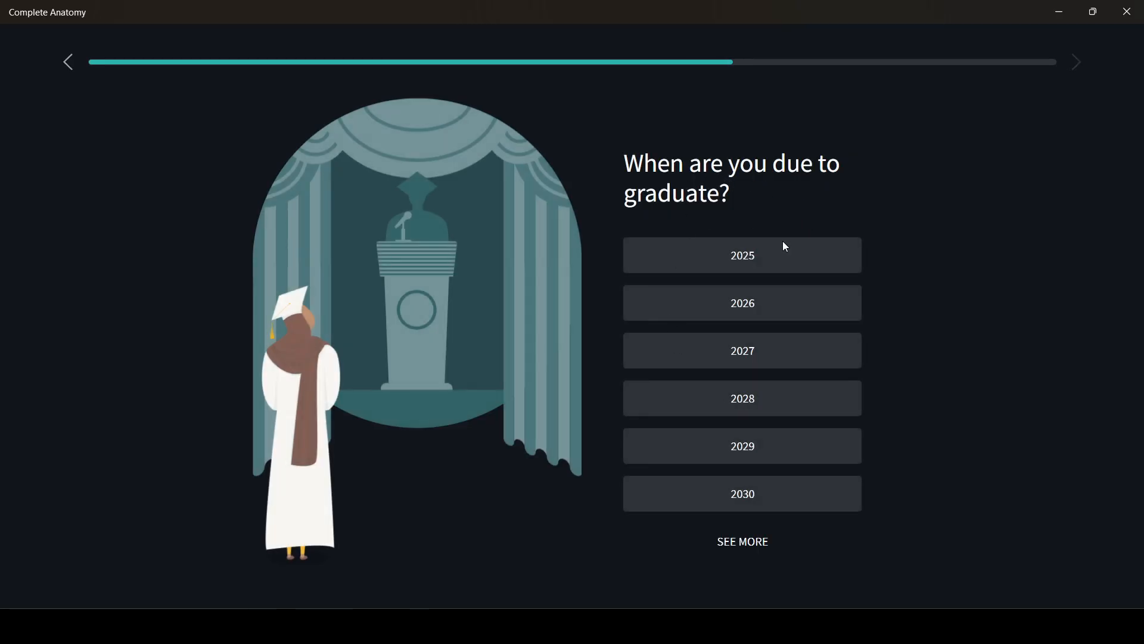
mouse_move(805, 178)
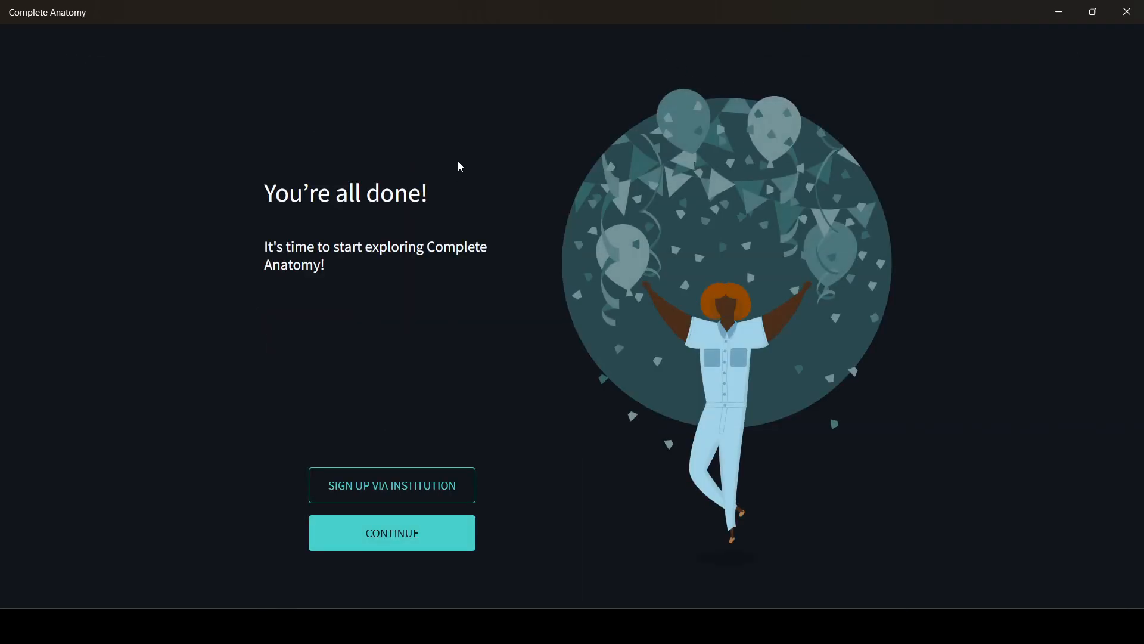
mouse_move(383, 468)
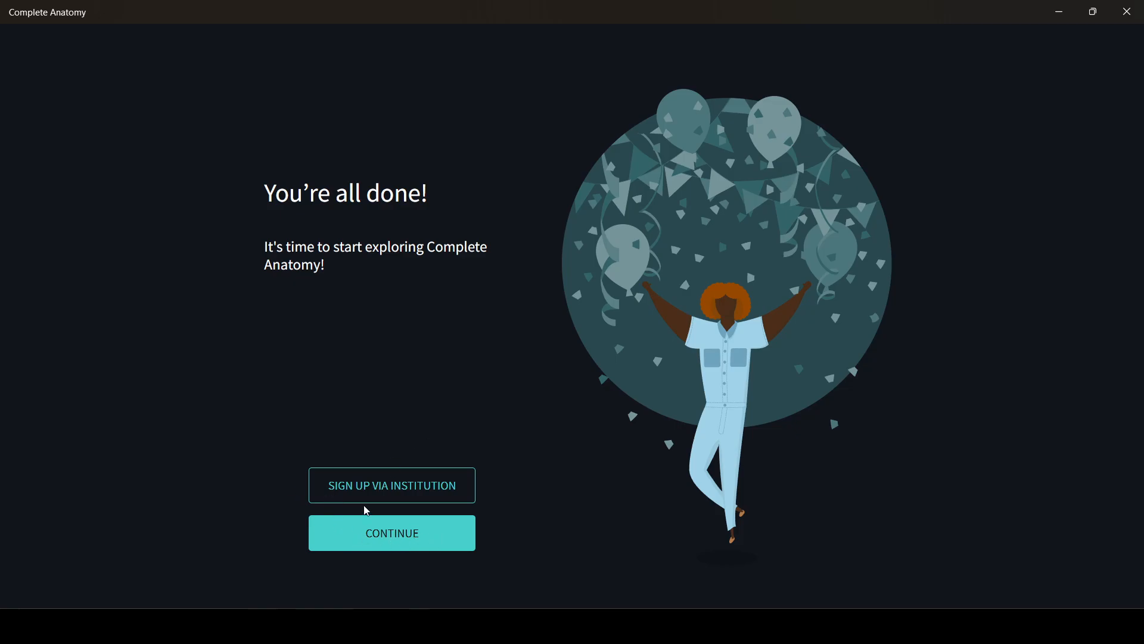
left_click(391, 533)
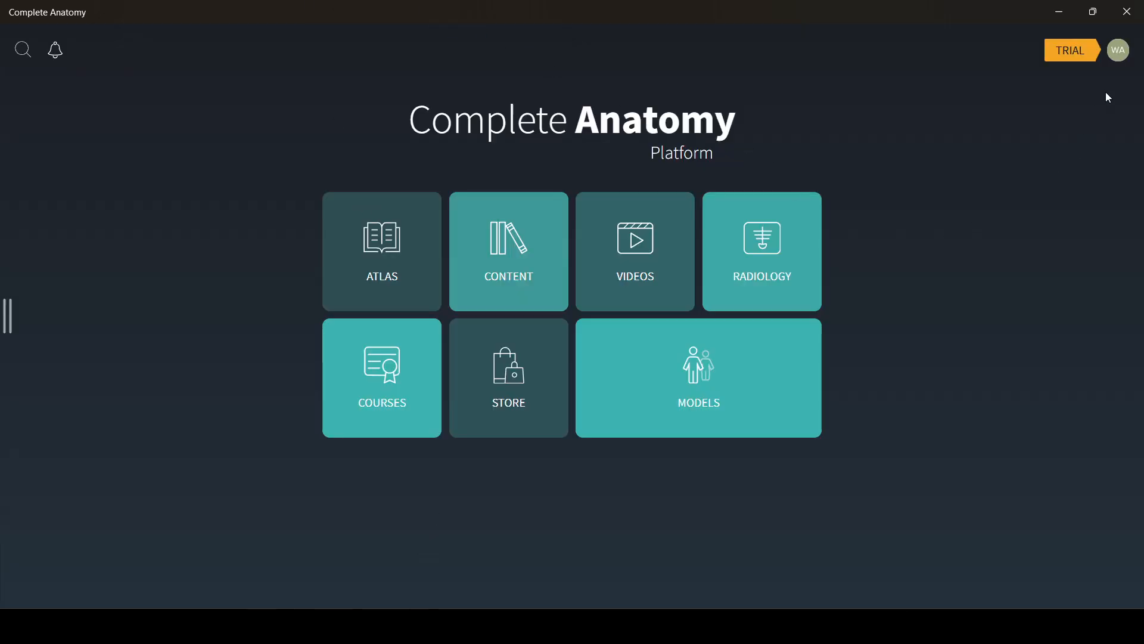
Go to My Account settings and select the 12-digit redemption code in the notes
left_click(1118, 50)
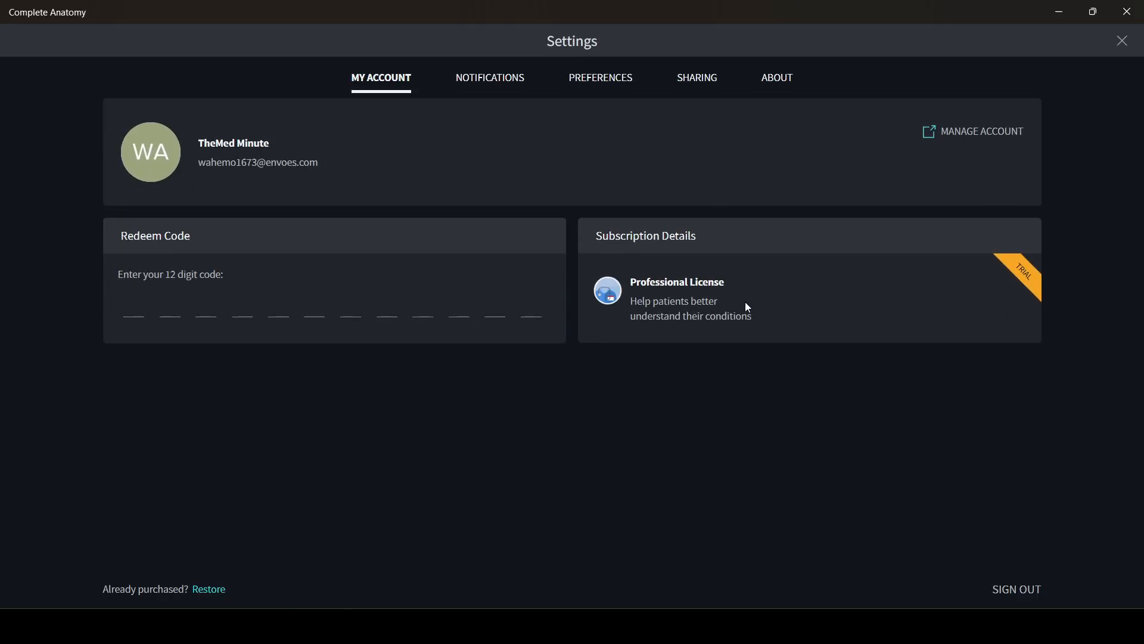
mouse_move(588, 324)
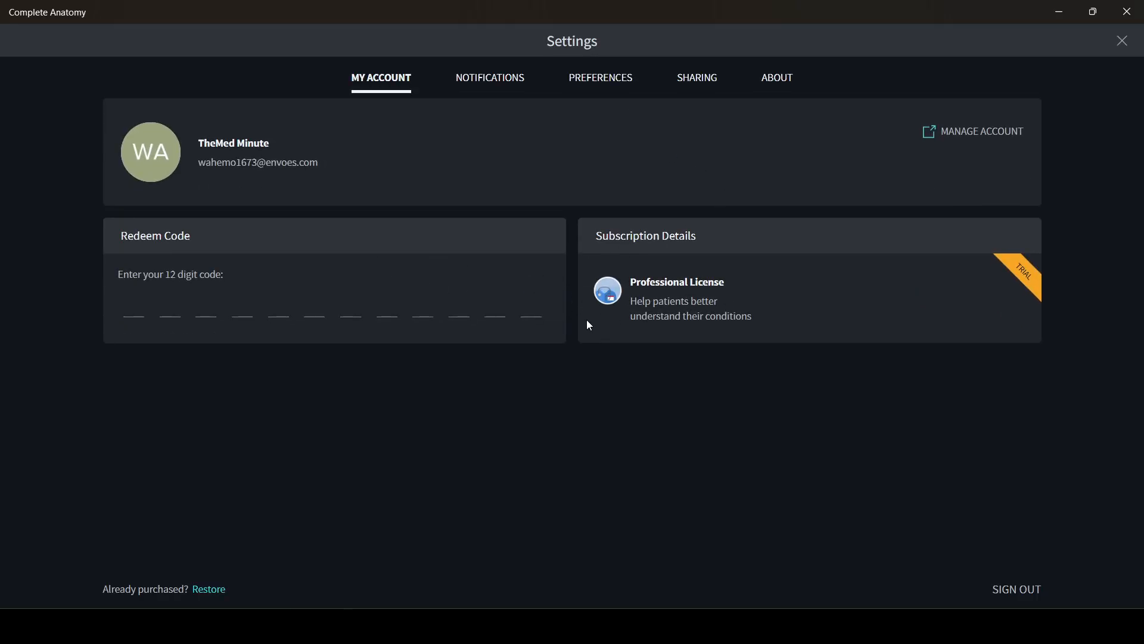
mouse_move(435, 353)
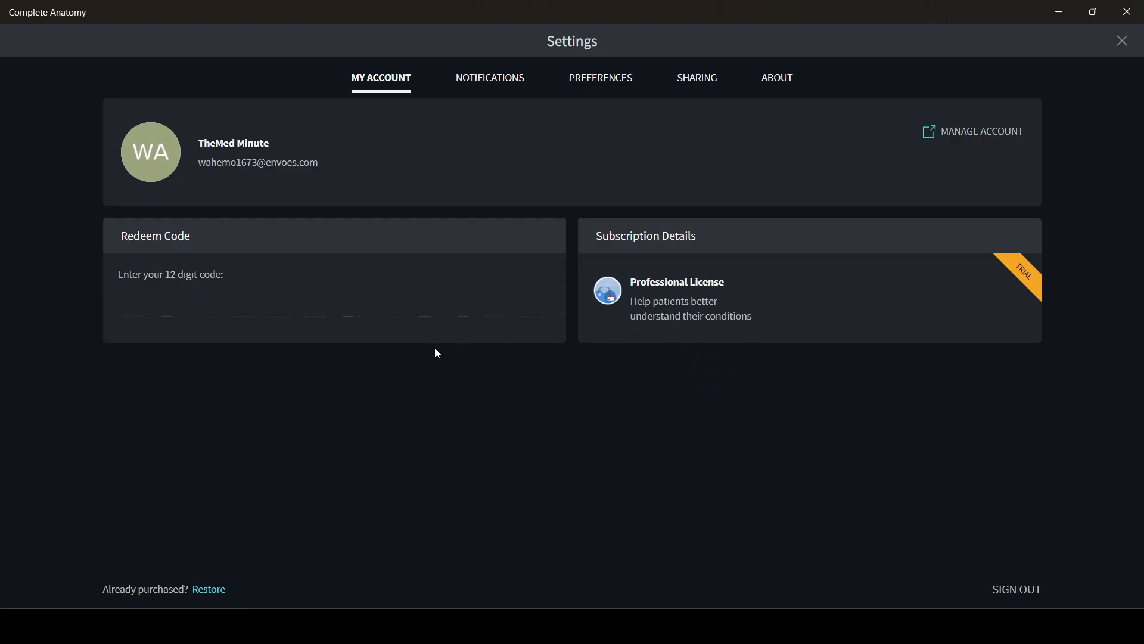
left_click(134, 310)
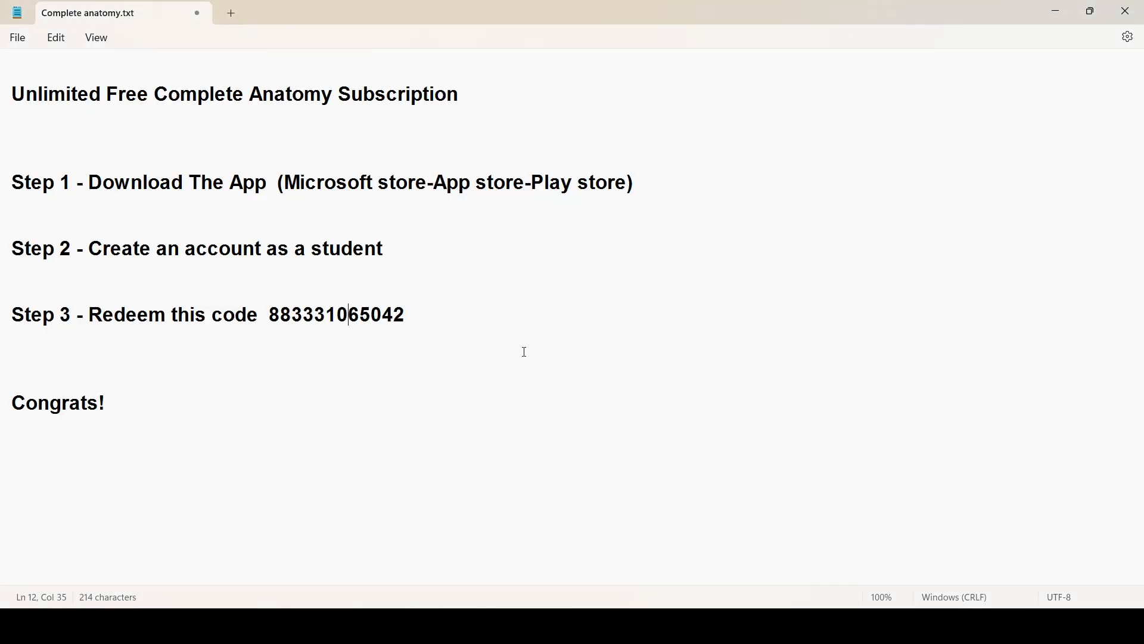
double_click(336, 314)
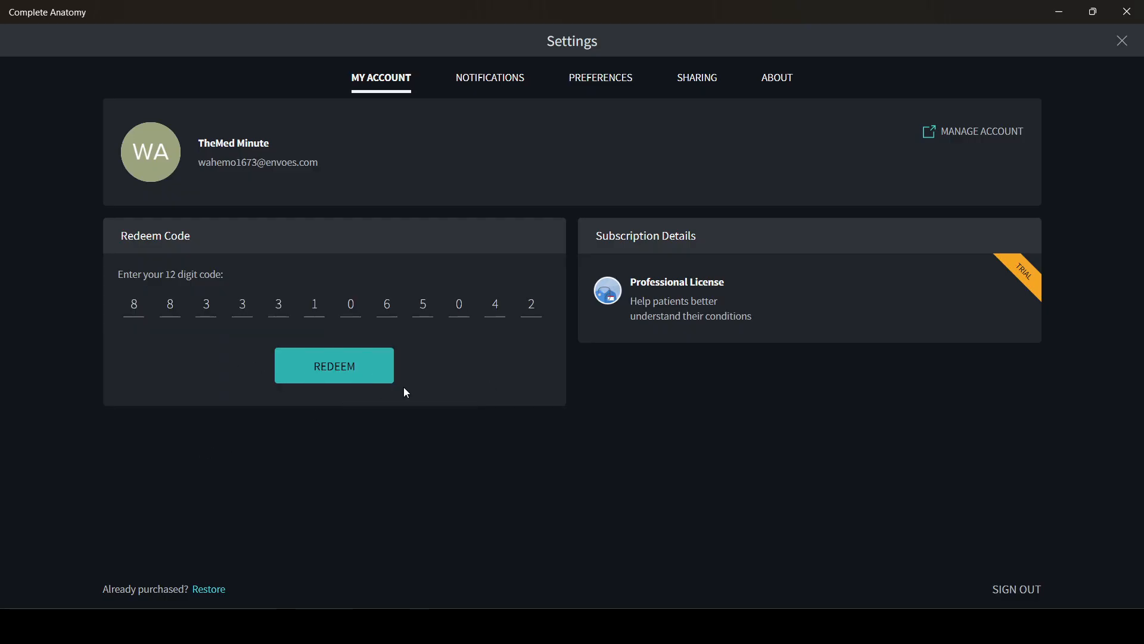
Redeem the 12-digit code and acknowledge the Faculty License unlocked message
left_click(334, 366)
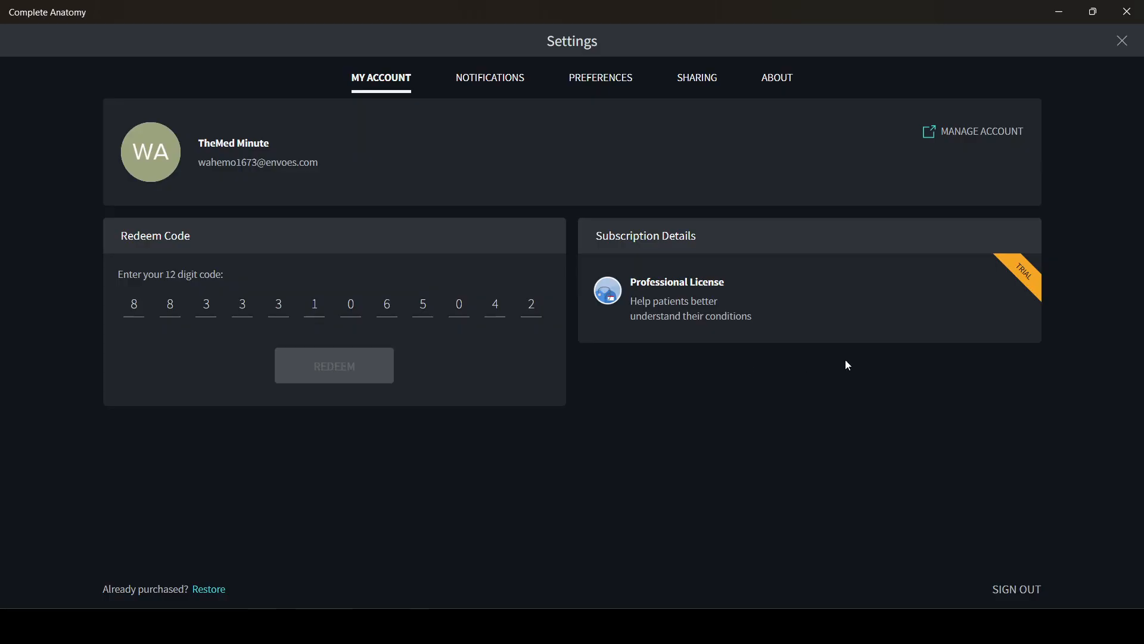
left_click(334, 365)
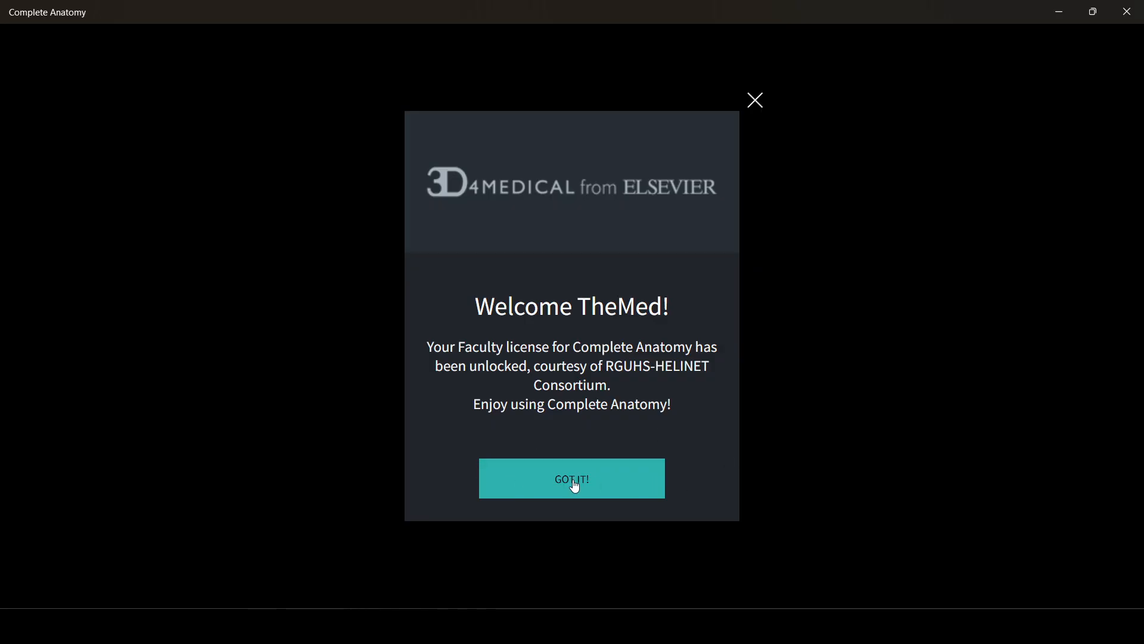
left_click(571, 478)
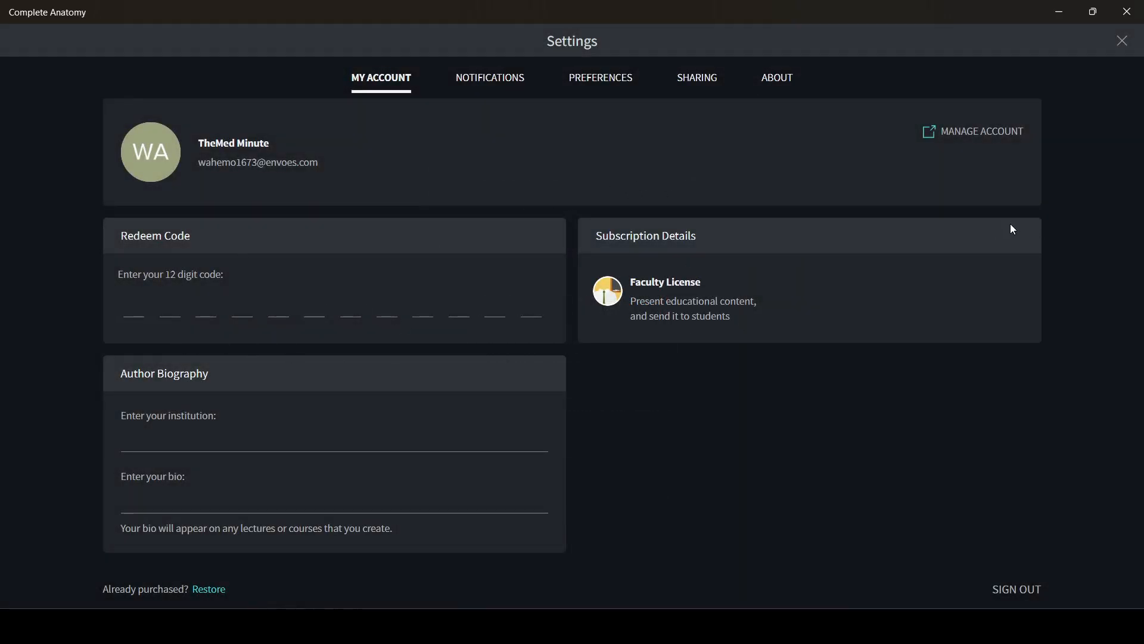
Close Settings to return to the non-trial platform home screen
left_click(1121, 41)
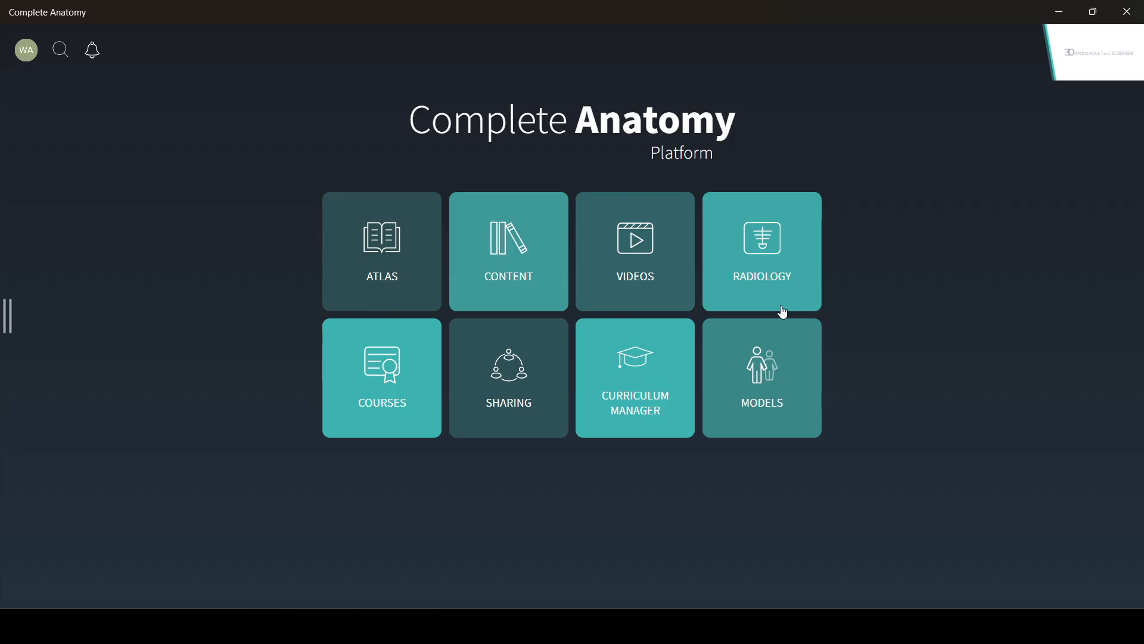
mouse_move(487, 401)
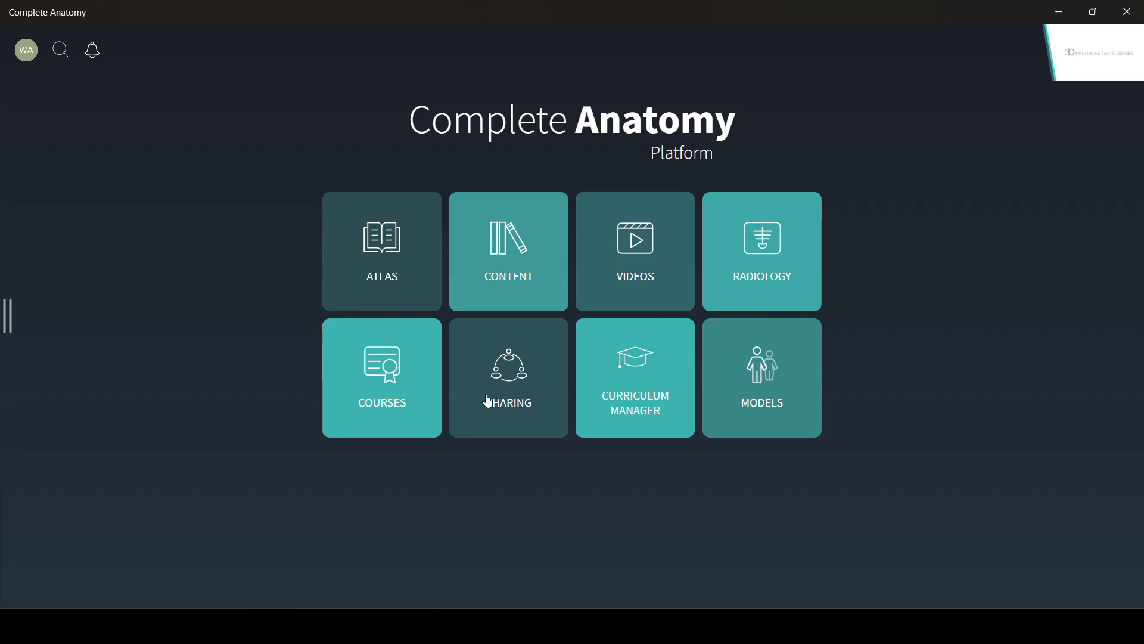
mouse_move(673, 379)
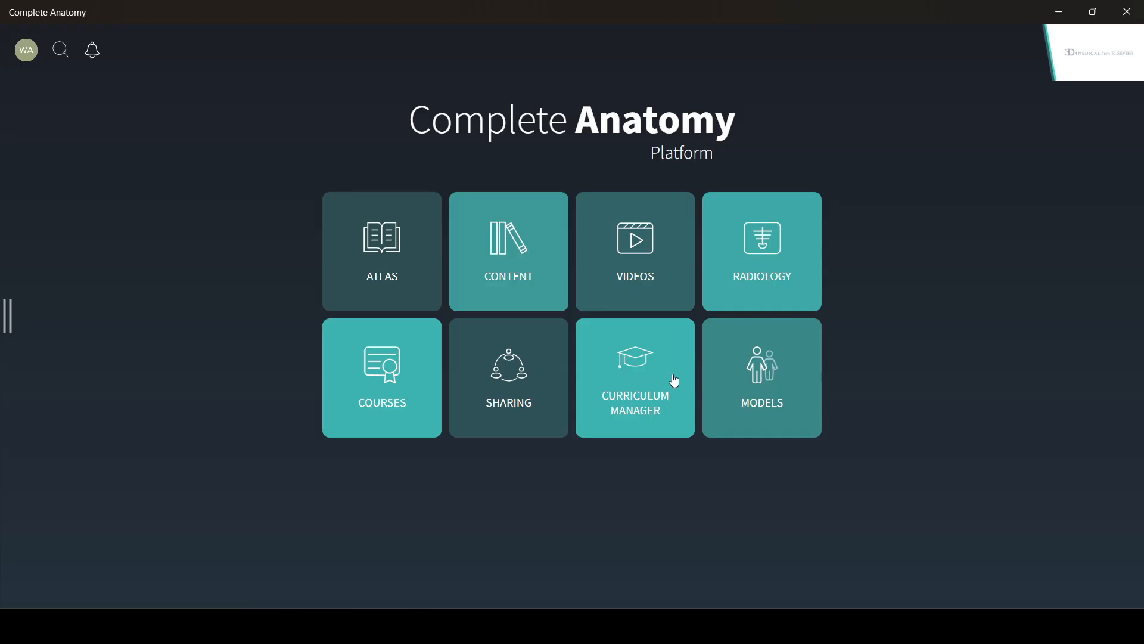
mouse_move(756, 396)
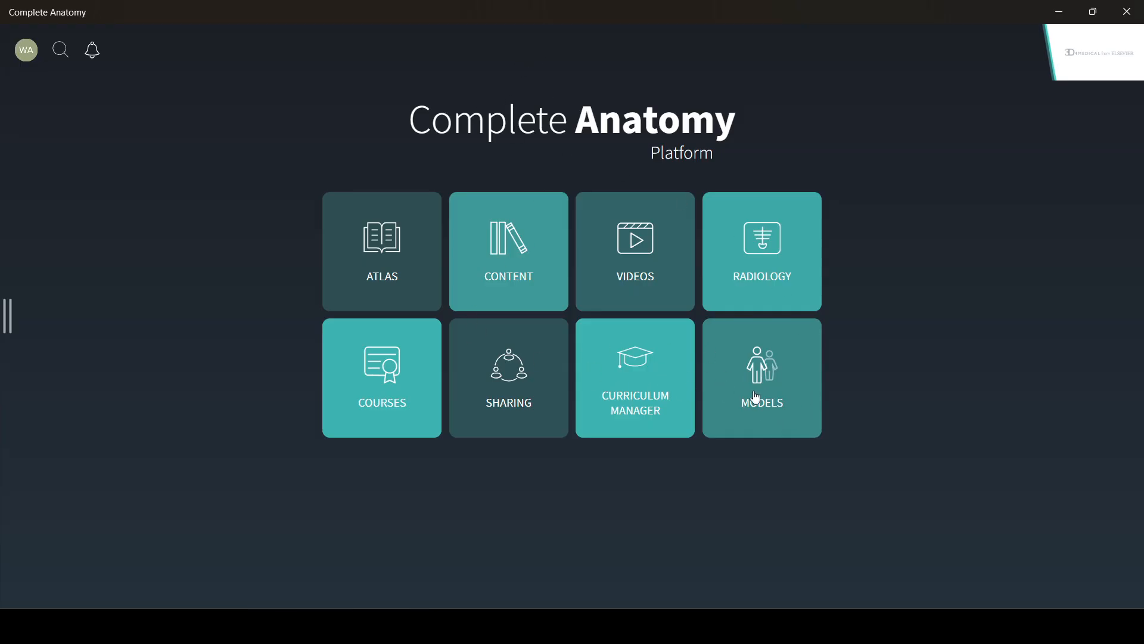
Show the 3D skeleton model with the endocrine and arterial systems switched on
left_click(761, 378)
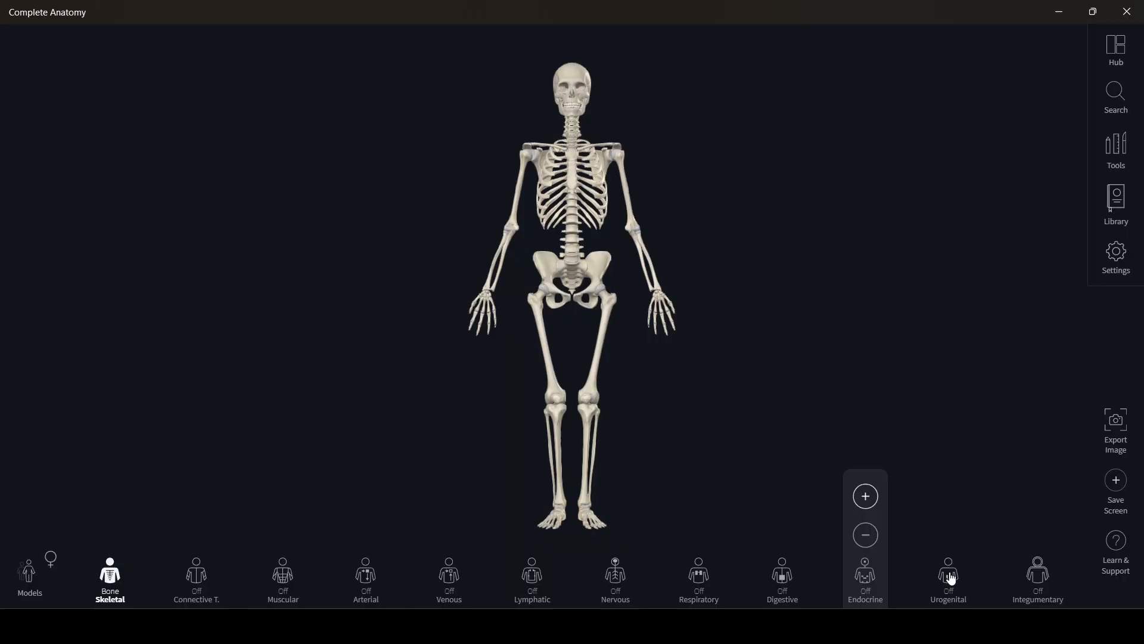
left_click(865, 577)
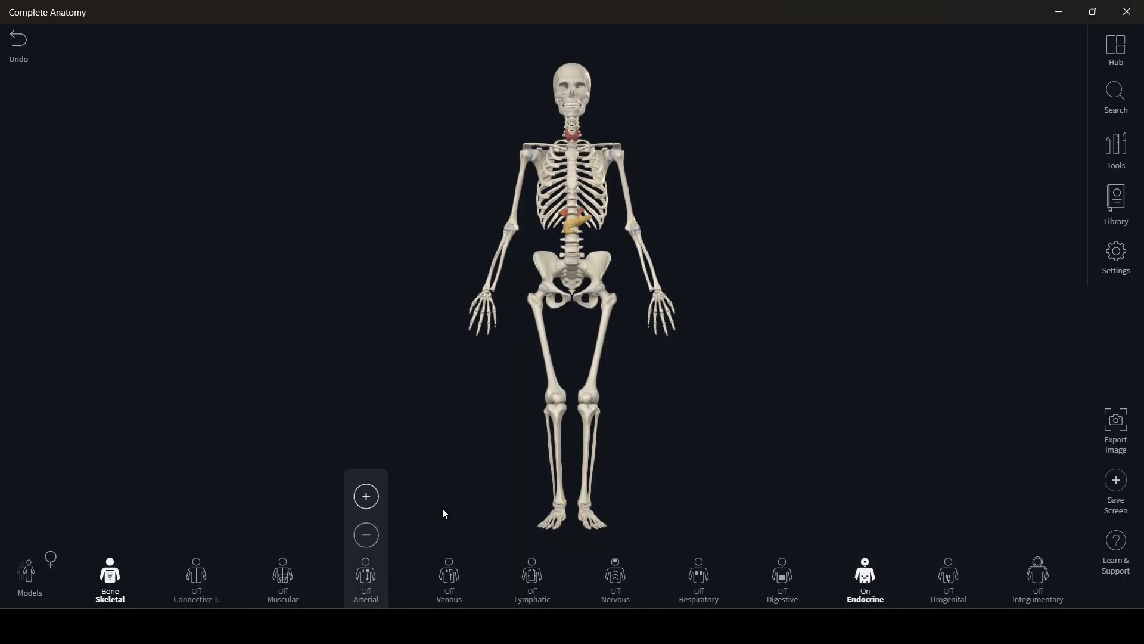
left_click(365, 577)
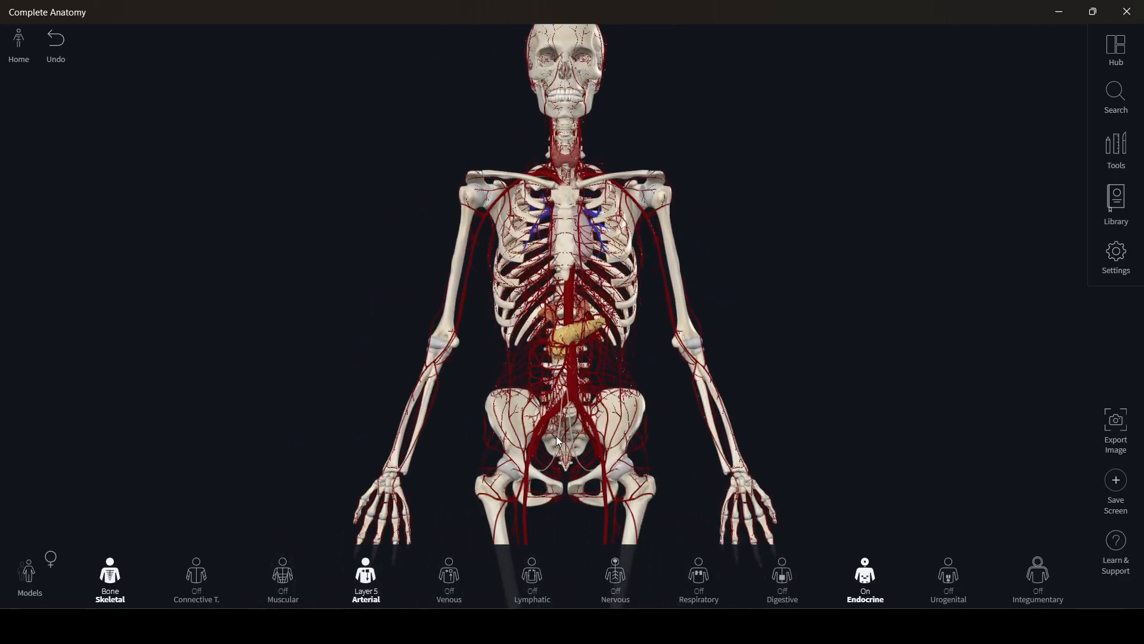